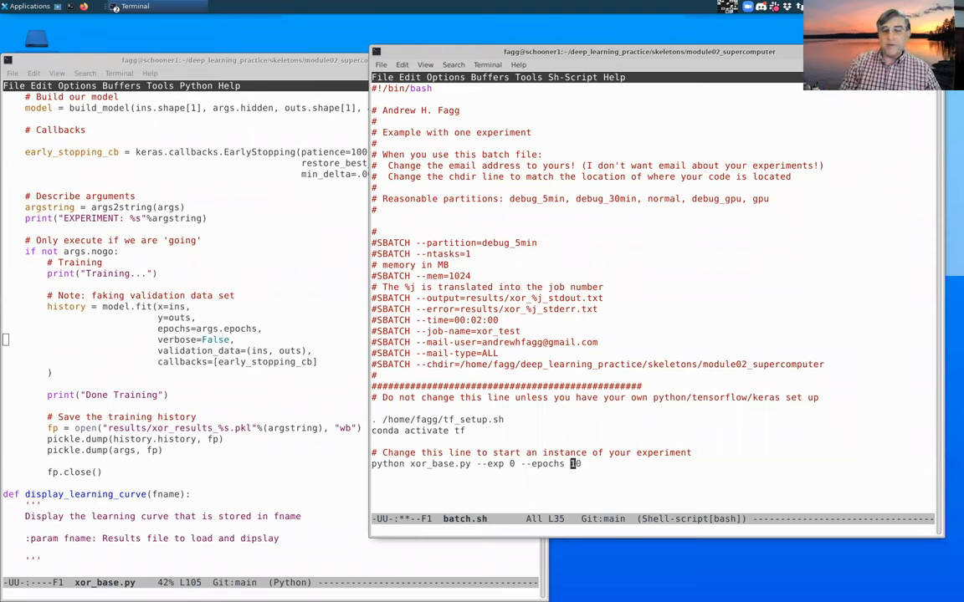
In batch.sh, change the epoch count from 10 to 8000 and add --hidden 5.
{"action": "key", "text": "BackSpace"}
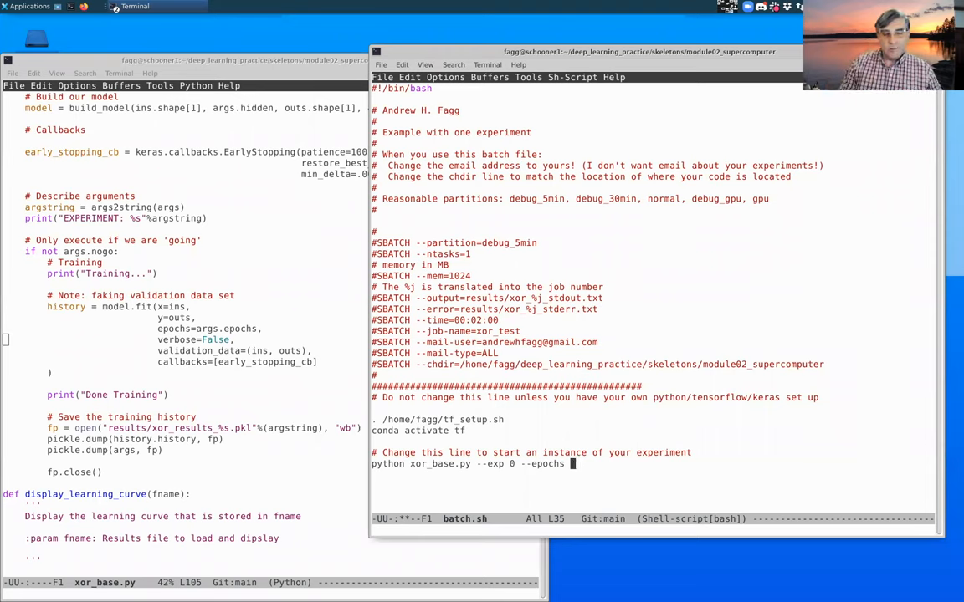
{"action": "type", "text": "8000"}
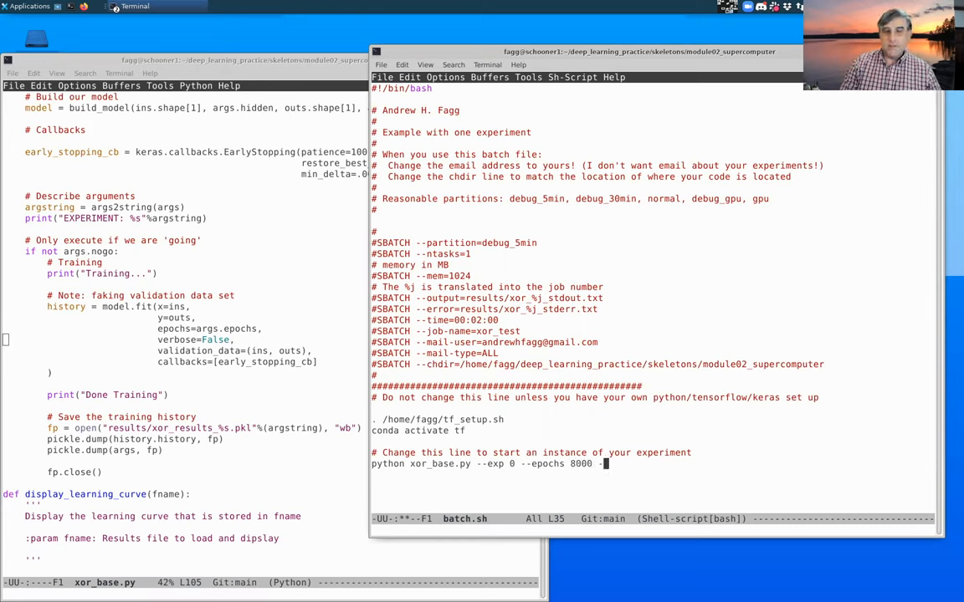
{"action": "type", "text": "--hidden"}
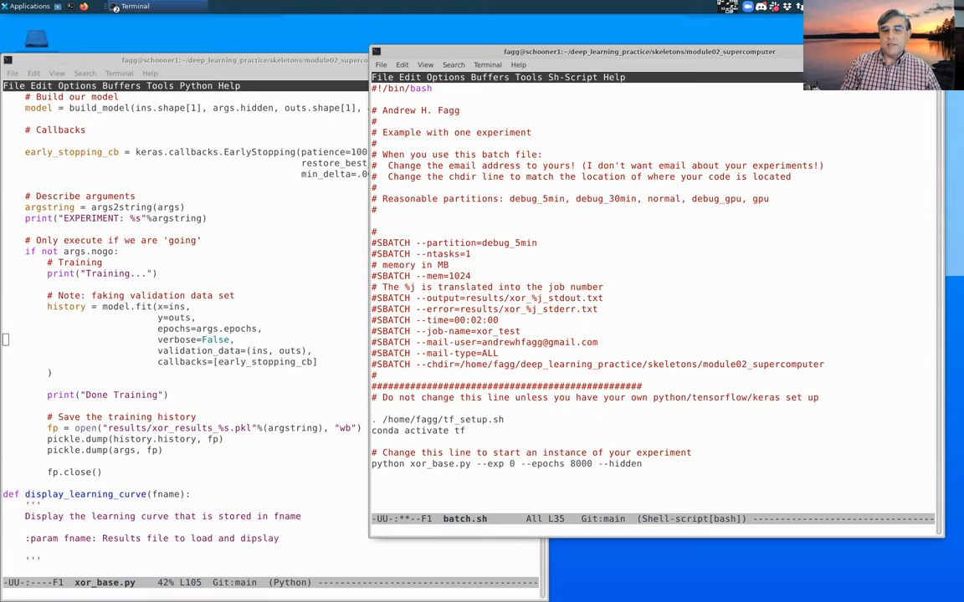
{"action": "type", "text": "5"}
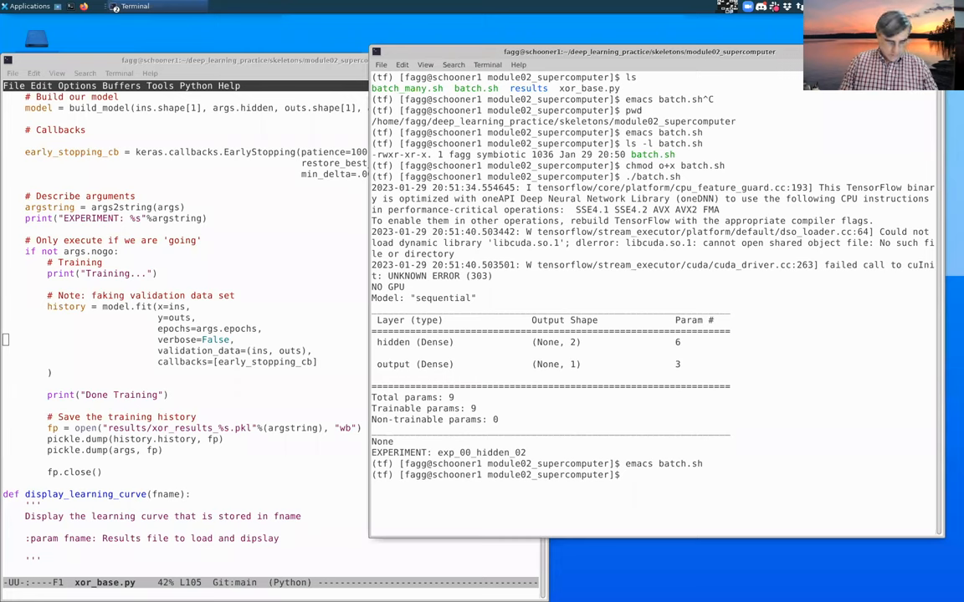
Submit batch.sh with sbatch, getting batch job 13916699.
{"action": "type", "text": "sbatch"}
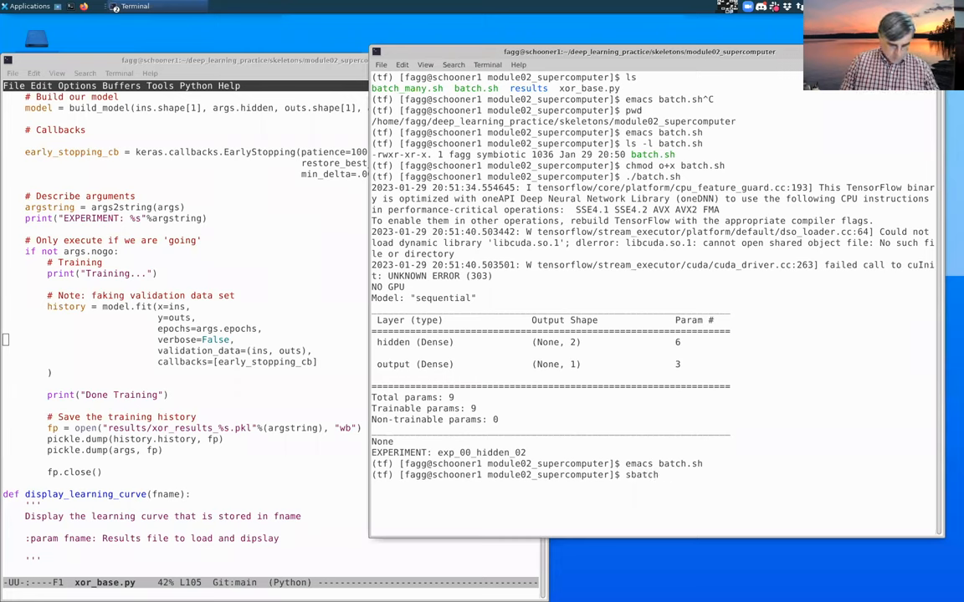
{"action": "type", "text": "b"}
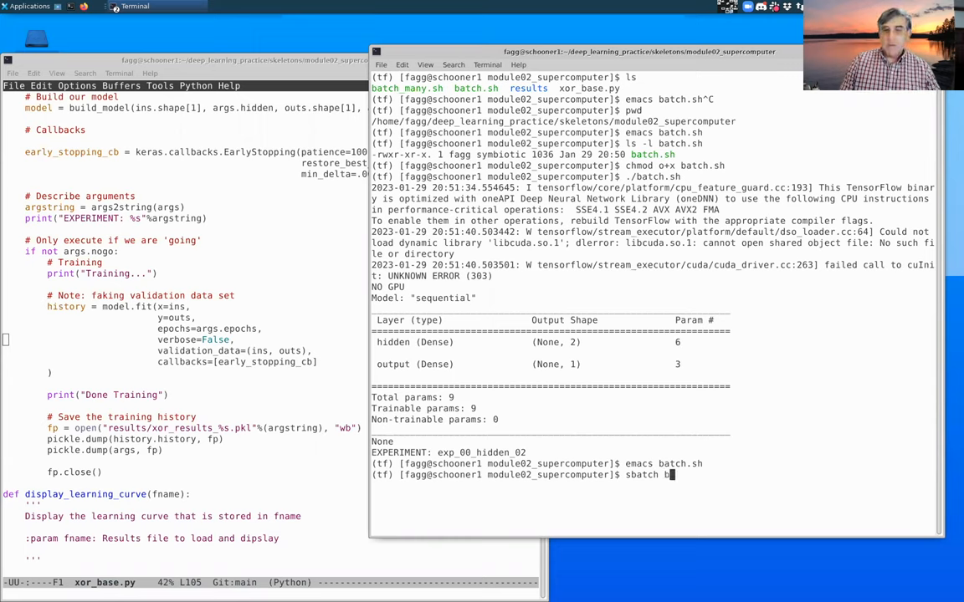
{"action": "type", "text": "atch.sh"}
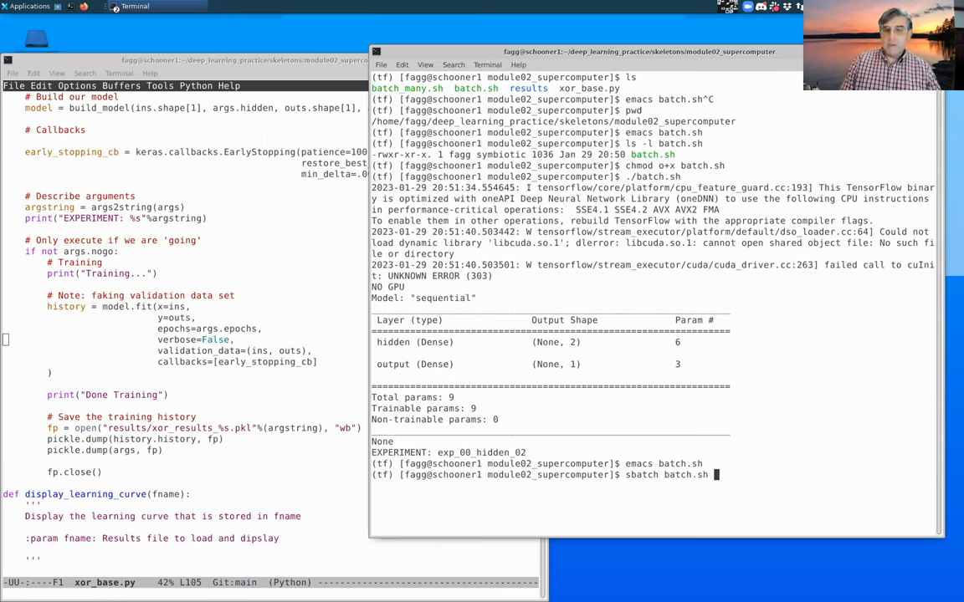
{"action": "key", "text": "Return"}
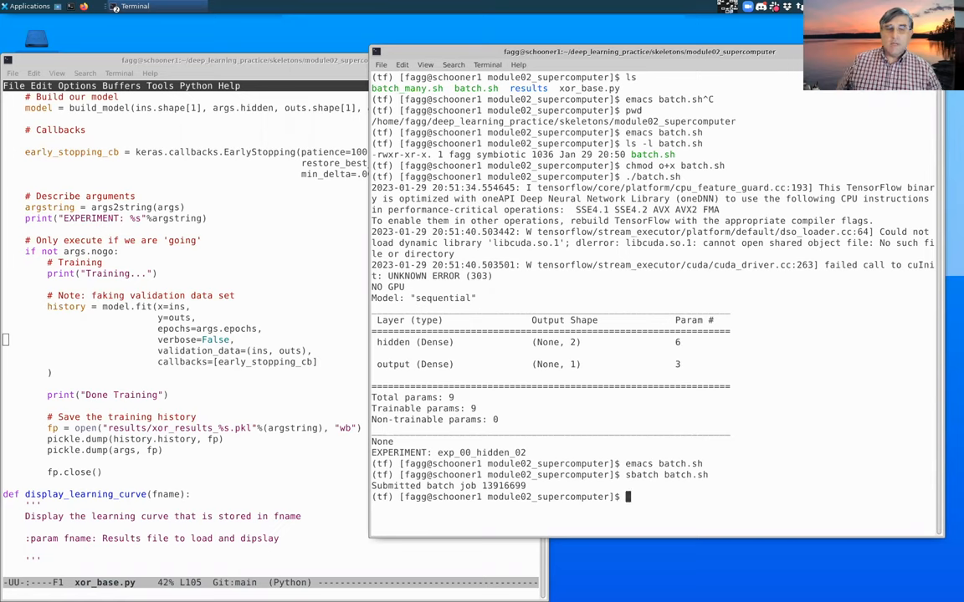
{"action": "mouse_move", "coordinate": [374, 487]}
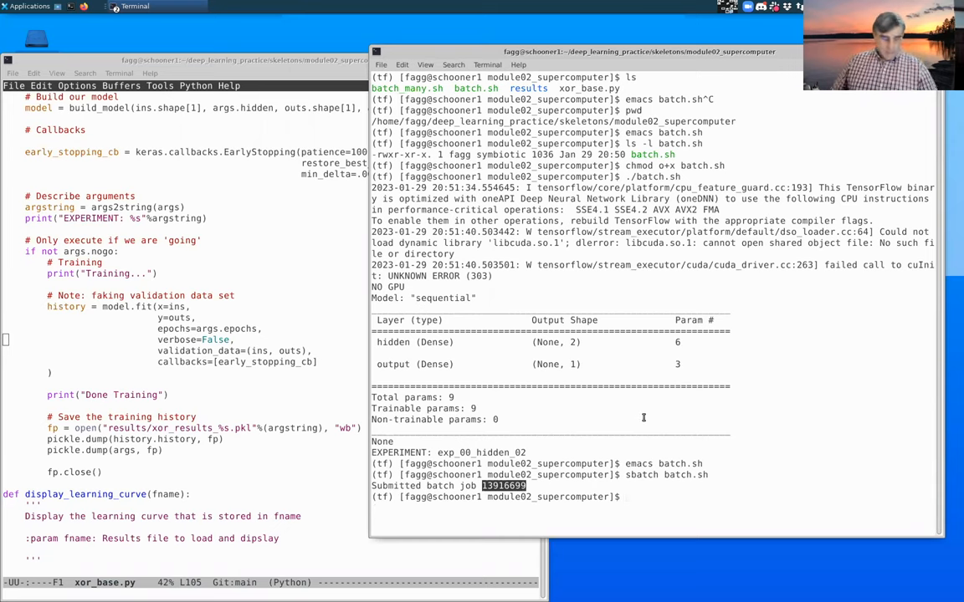
Run squeue -u fagg repeatedly until job 13916699 passes two minutes on node c269.
{"action": "type", "text": "squeue -u"}
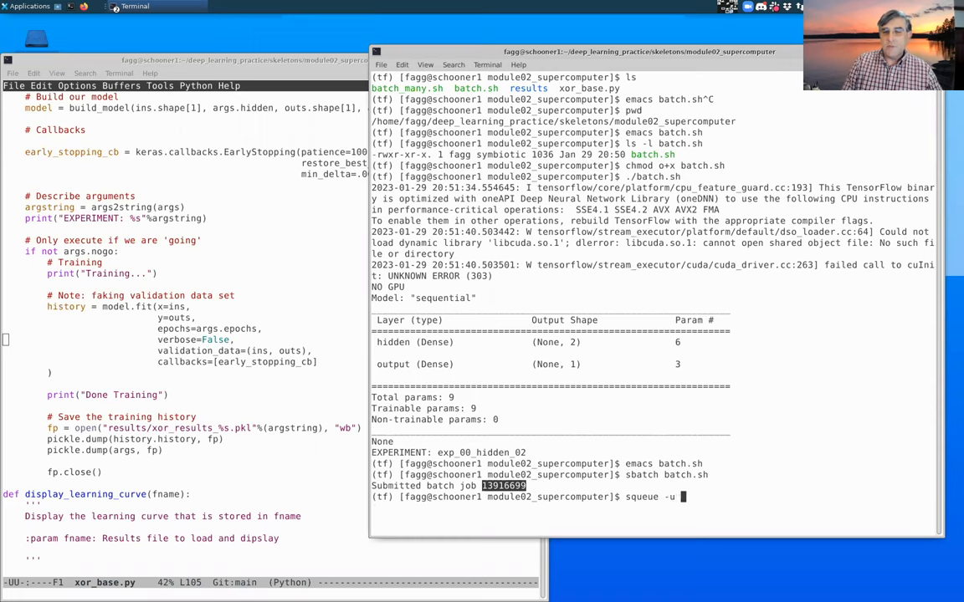
{"action": "type", "text": "fagg"}
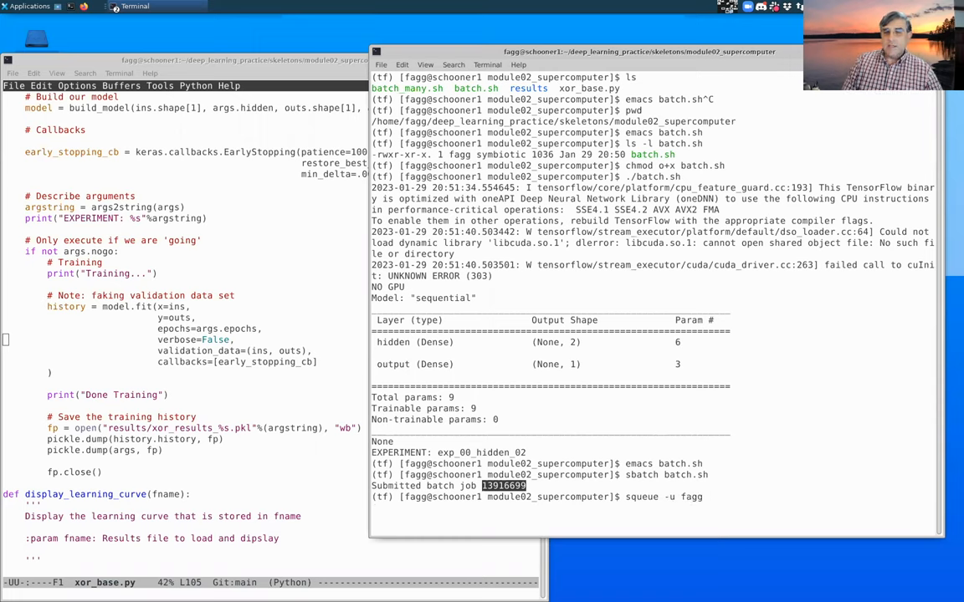
{"action": "key", "text": "Return"}
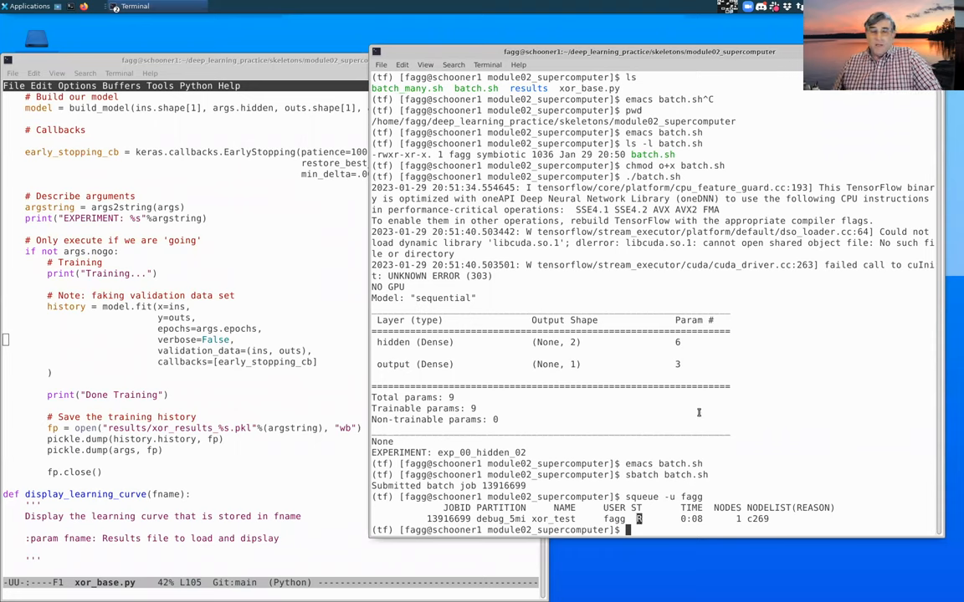
{"action": "mouse_move", "coordinate": [645, 514]}
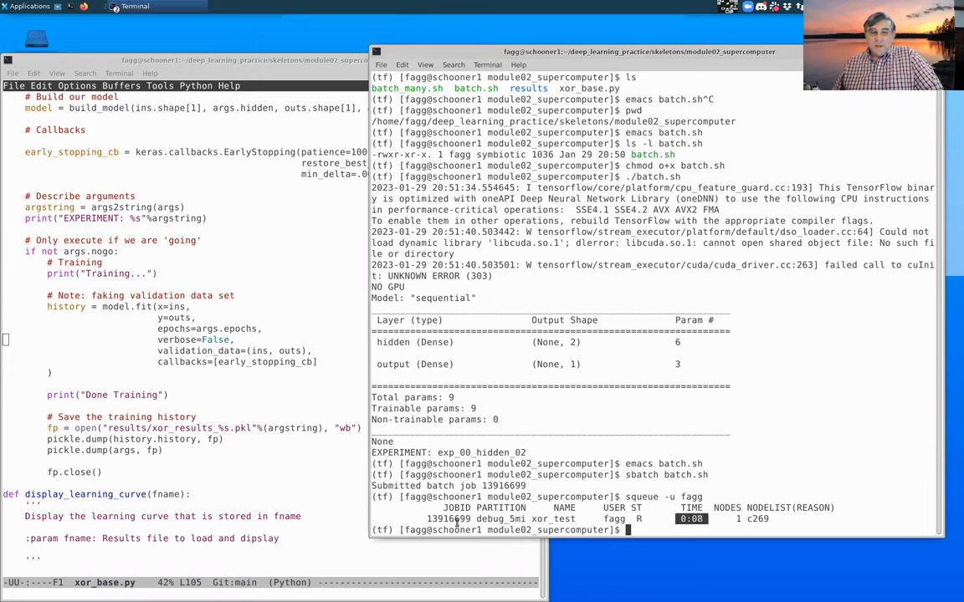
{"action": "double_click", "coordinate": [448, 518]}
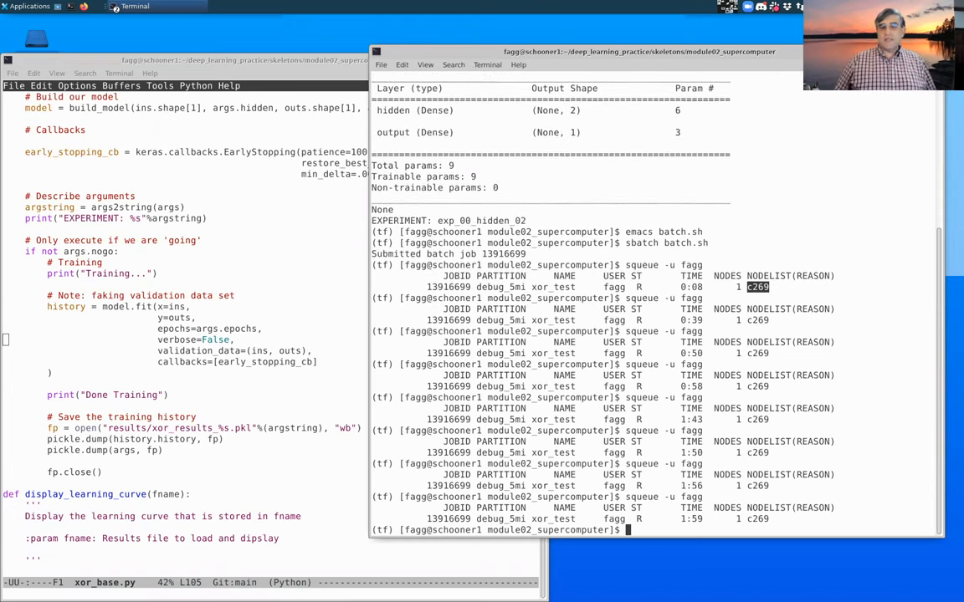
{"action": "scroll", "scroll_direction": "down", "scroll_amount": 3}
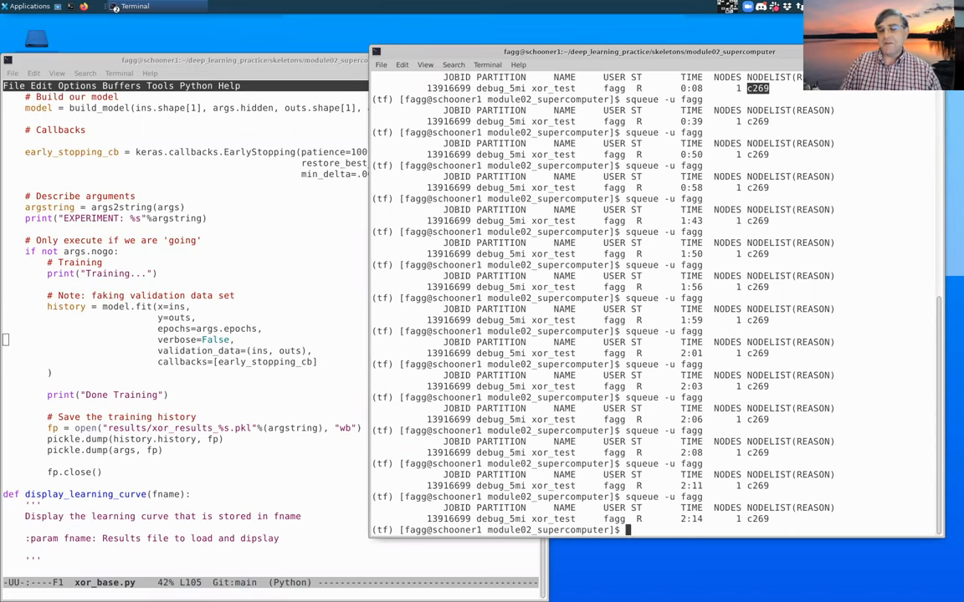
List results/ with ls and ls -l, and confirm squeue -u fagg shows no jobs.
{"action": "type", "text": "ls"}
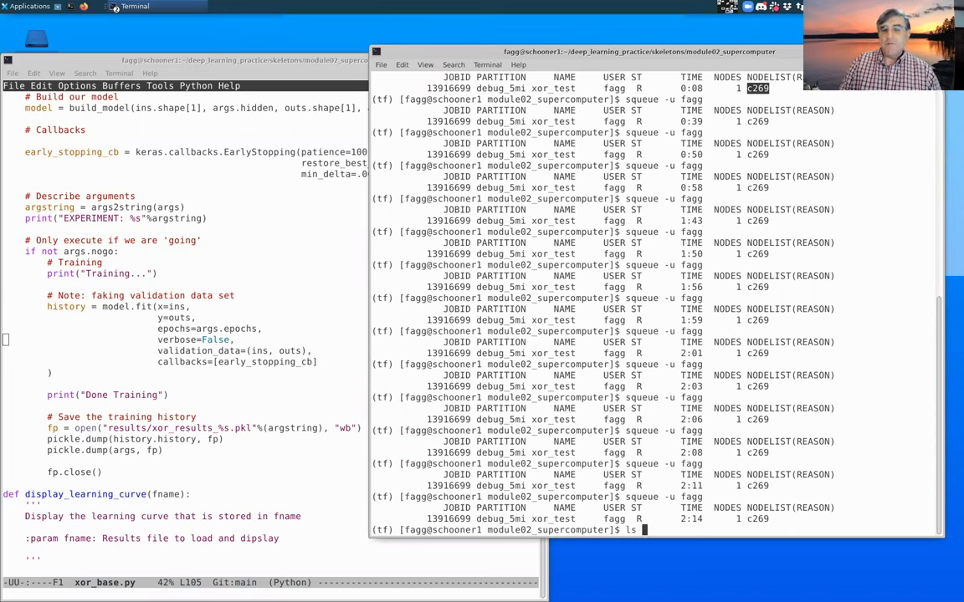
{"action": "type", "text": "results/"}
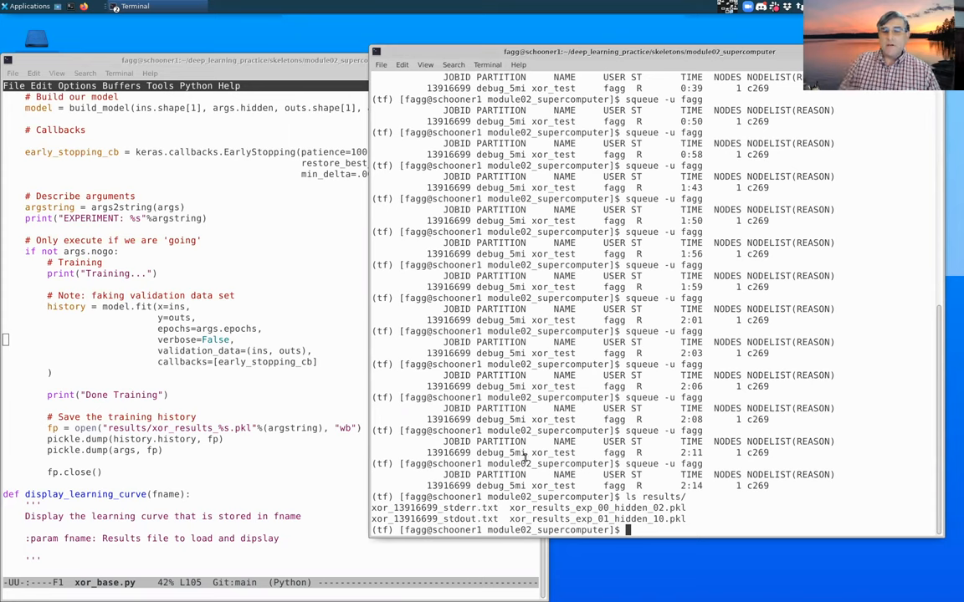
{"action": "type", "text": "ls results/"}
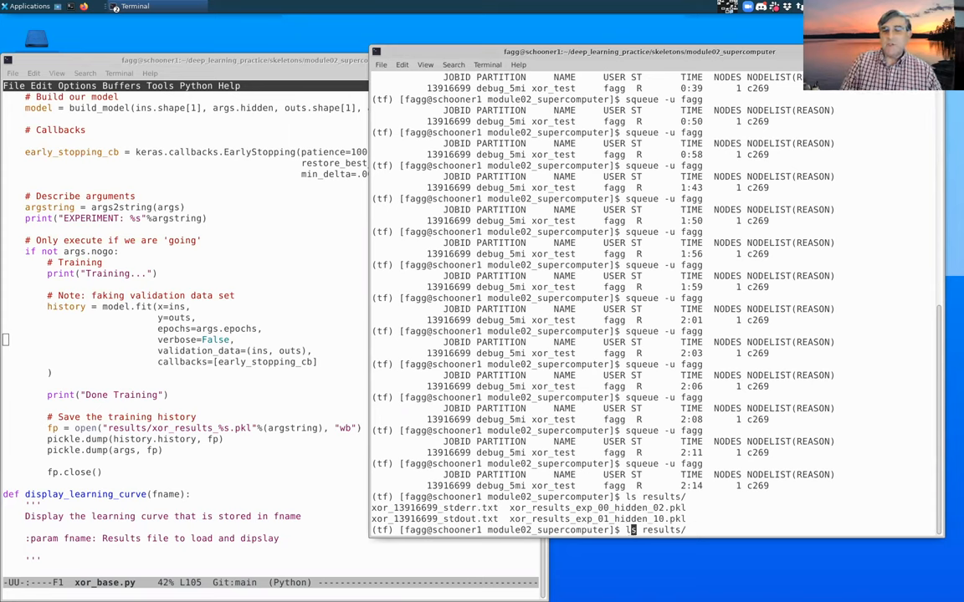
{"action": "type", "text": "-l"}
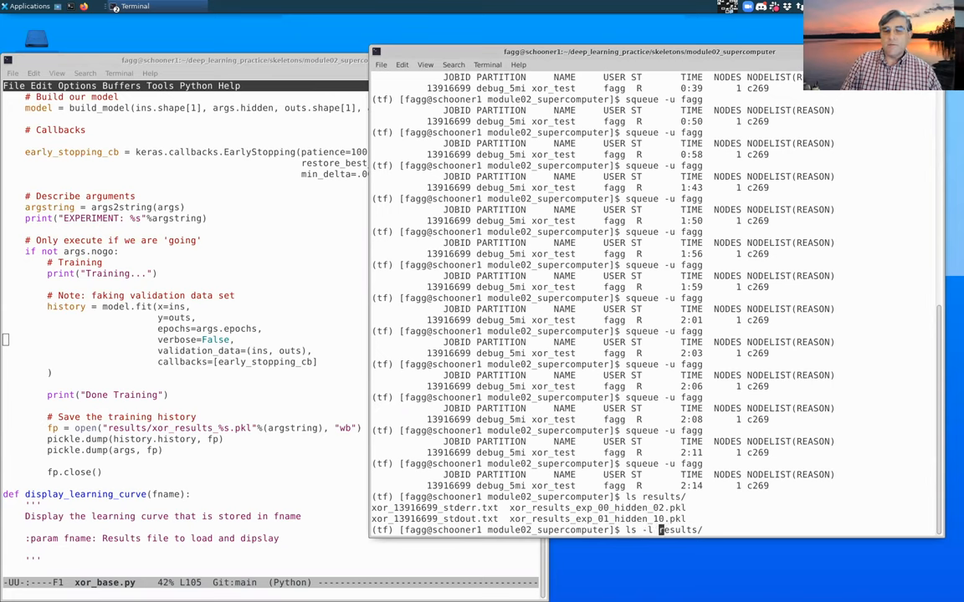
{"action": "key", "text": "Return"}
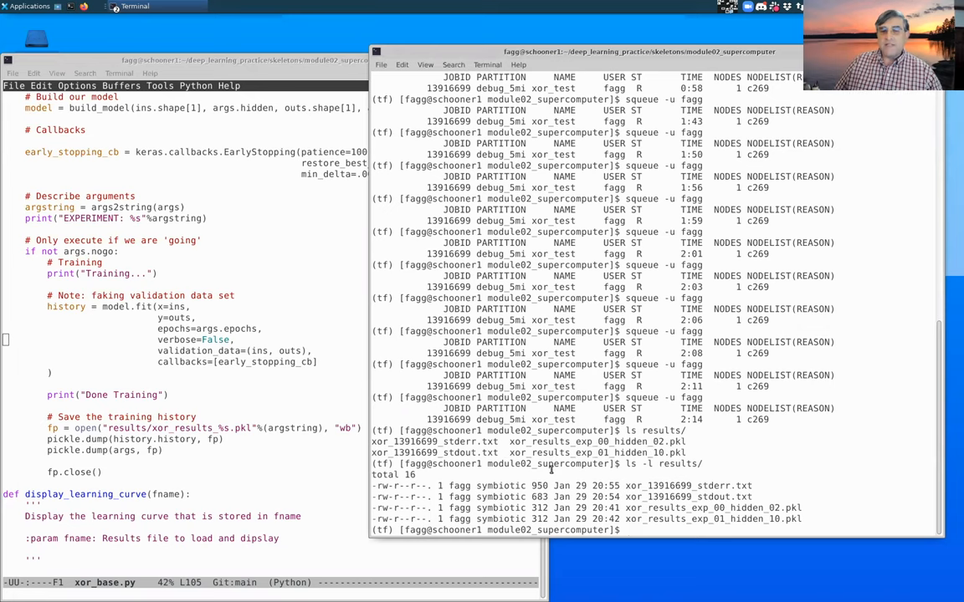
{"action": "type", "text": "squeue -u fagg"}
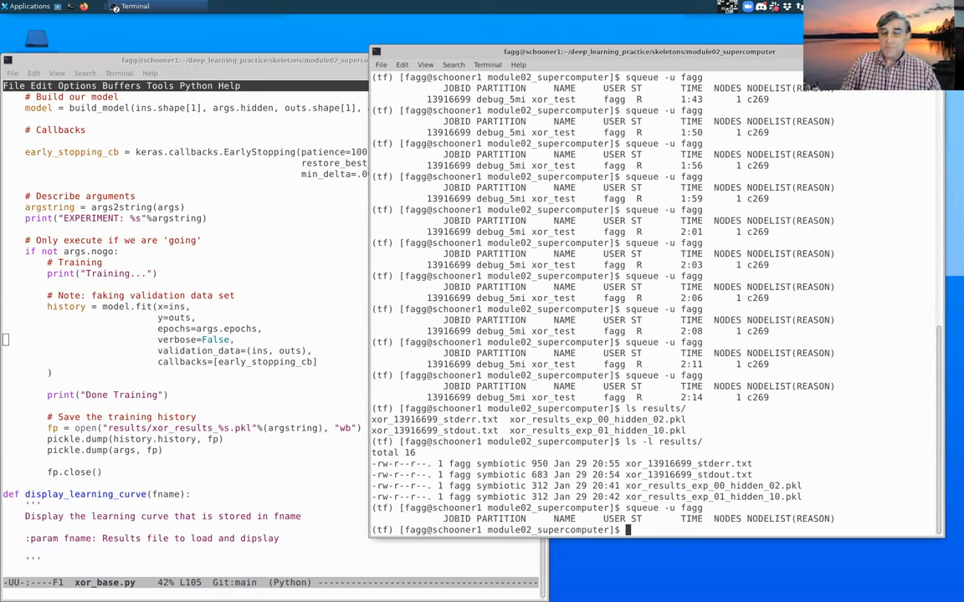
{"action": "type", "text": "cd results/"}
{"action": "type", "text": "cat"}
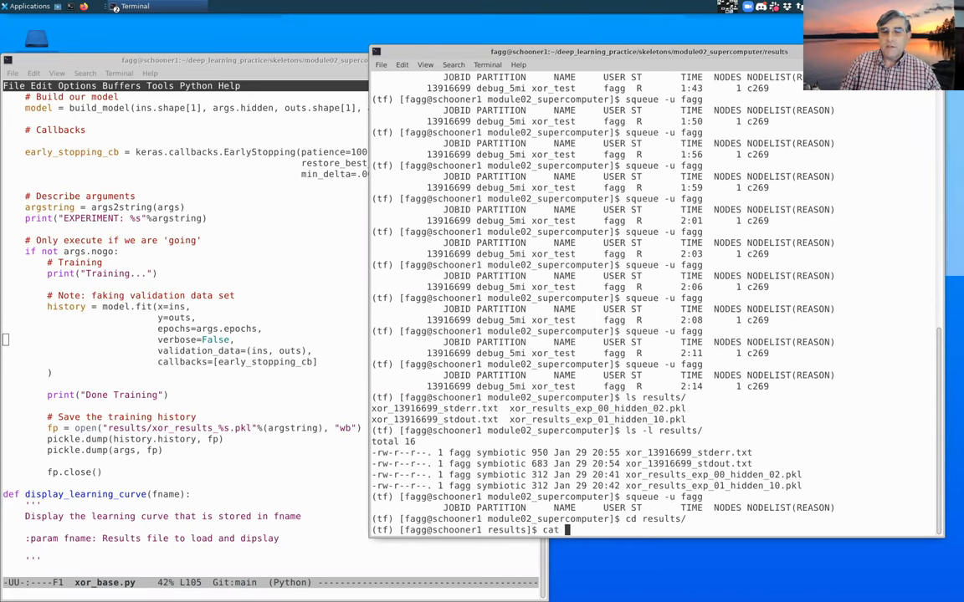
Display xor_13916699_stderr.txt, showing the time-limit cancellation, and xor_13916699_stdout.txt.
{"action": "type", "text": "xor_"}
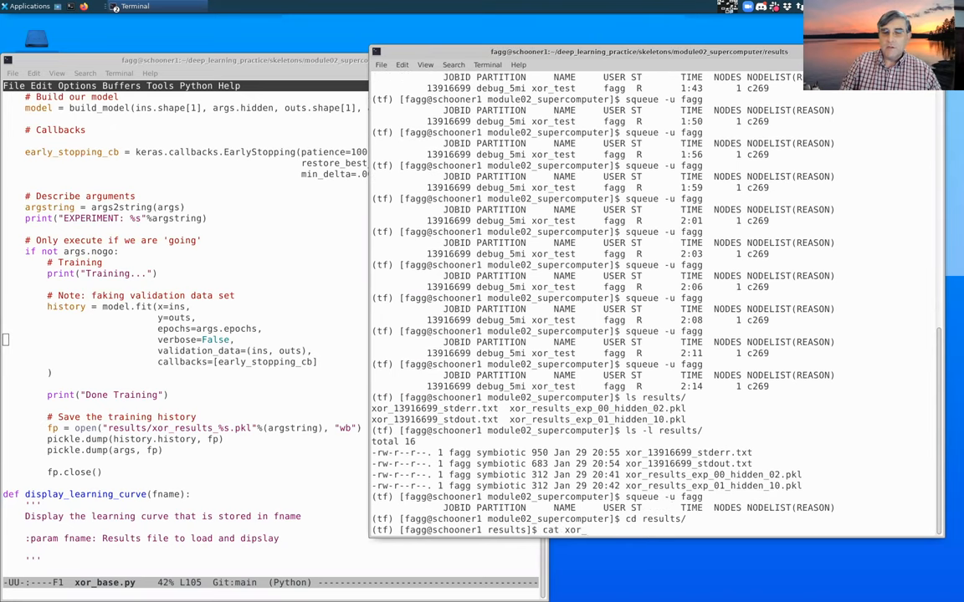
{"action": "type", "text": "13916699_stderr.txt"}
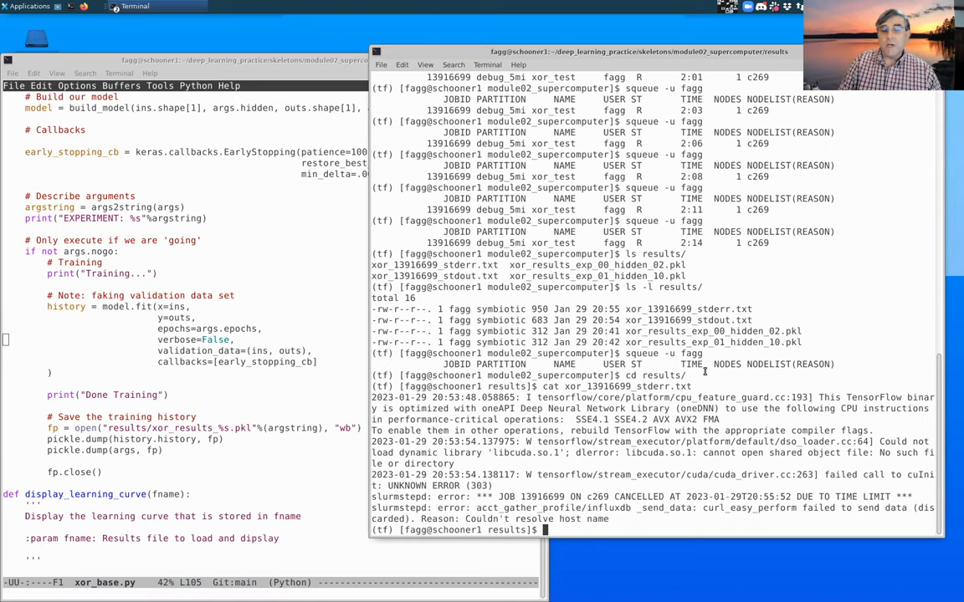
{"action": "type", "text": "ls"}
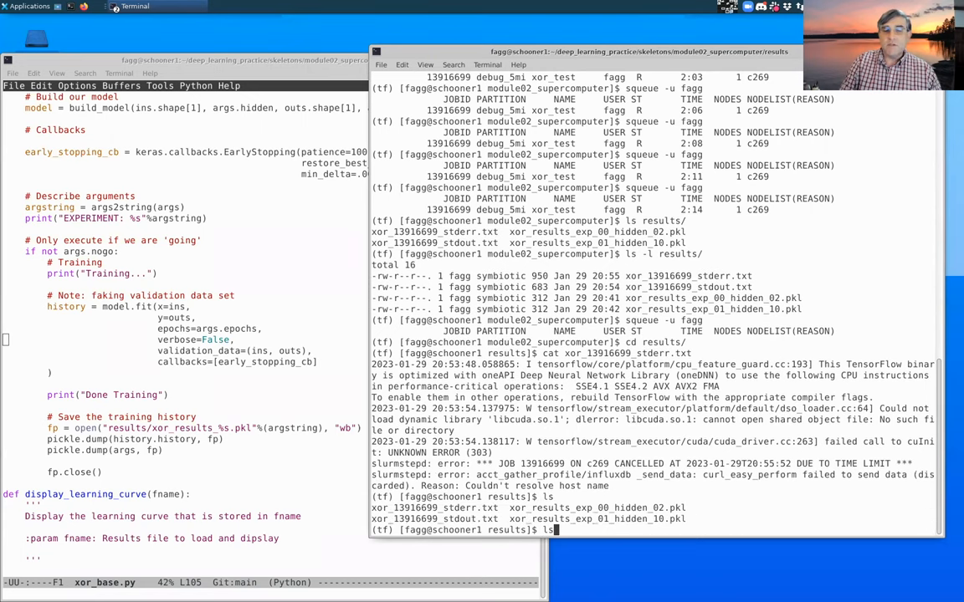
{"action": "type", "text": "cat xor_13916699_stderr.txt"}
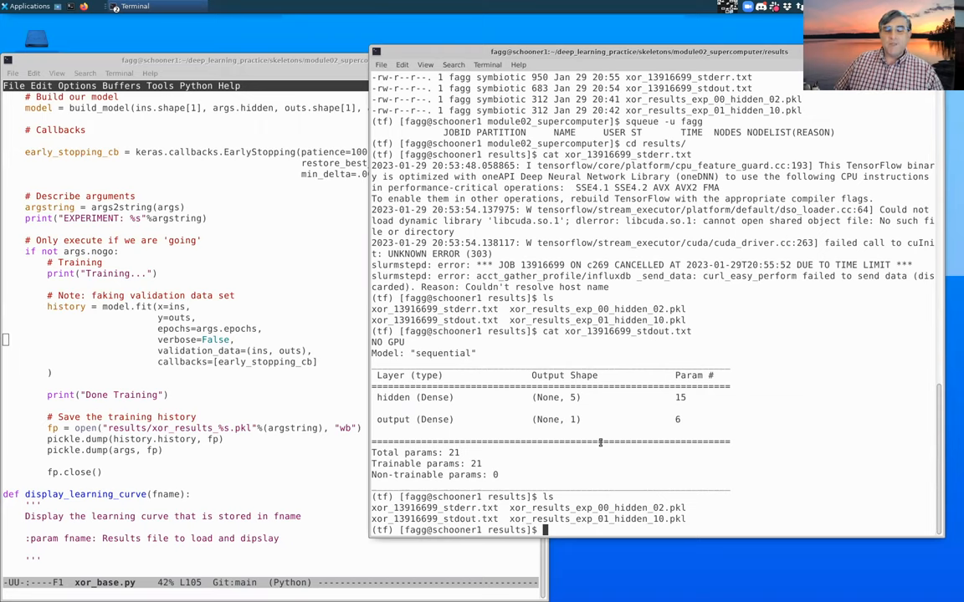
Reopen batch.sh in Emacs, change 8000 epochs to 1 and clear the --exp value.
{"action": "type", "text": "cd"}
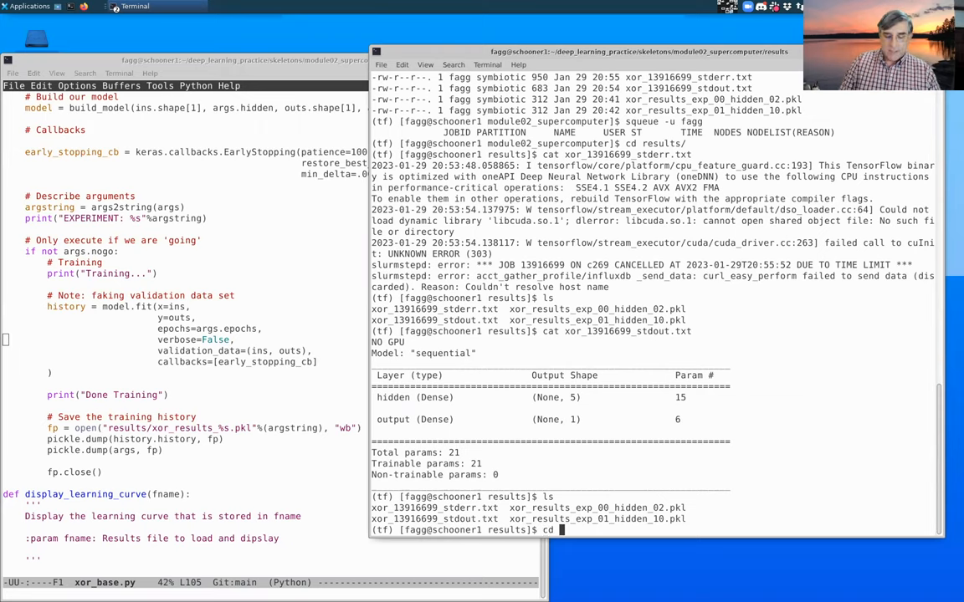
{"action": "type", "text": "cd .."}
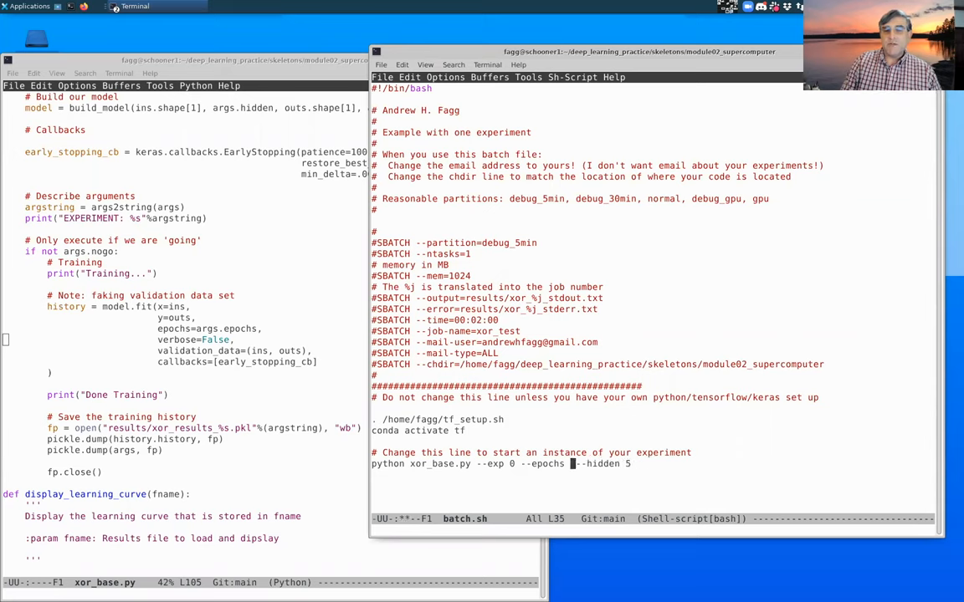
{"action": "type", "text": "1"}
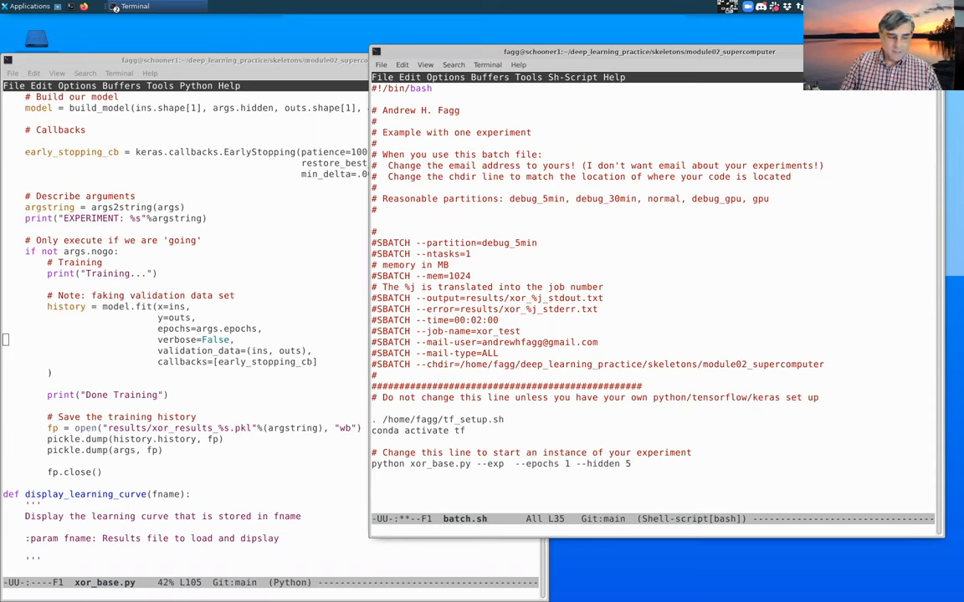
{"action": "type", "text": "3"}
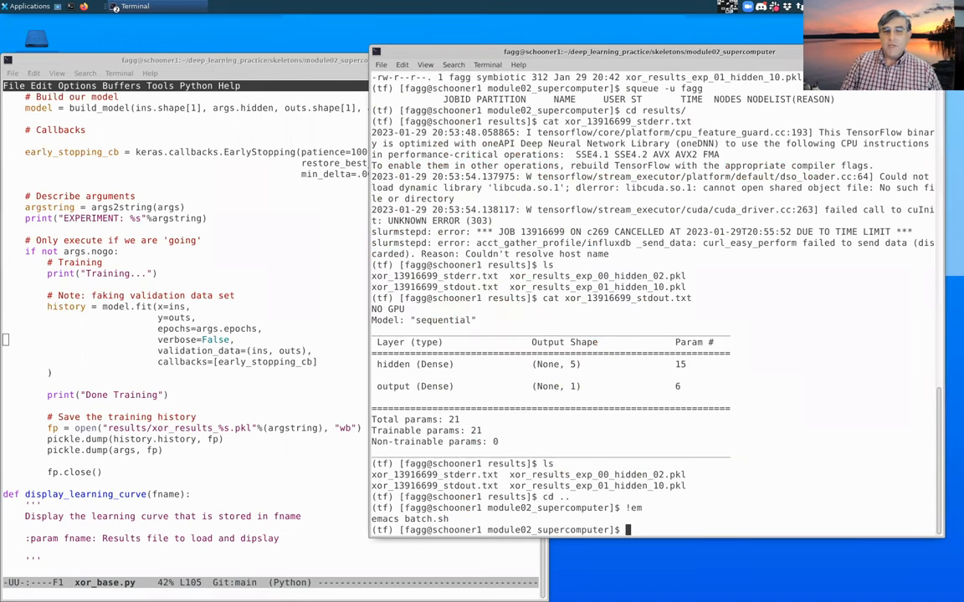
Resubmit batch.sh as job 13916709 and confirm with !sq that it is pending.
{"action": "type", "text": "ls"}
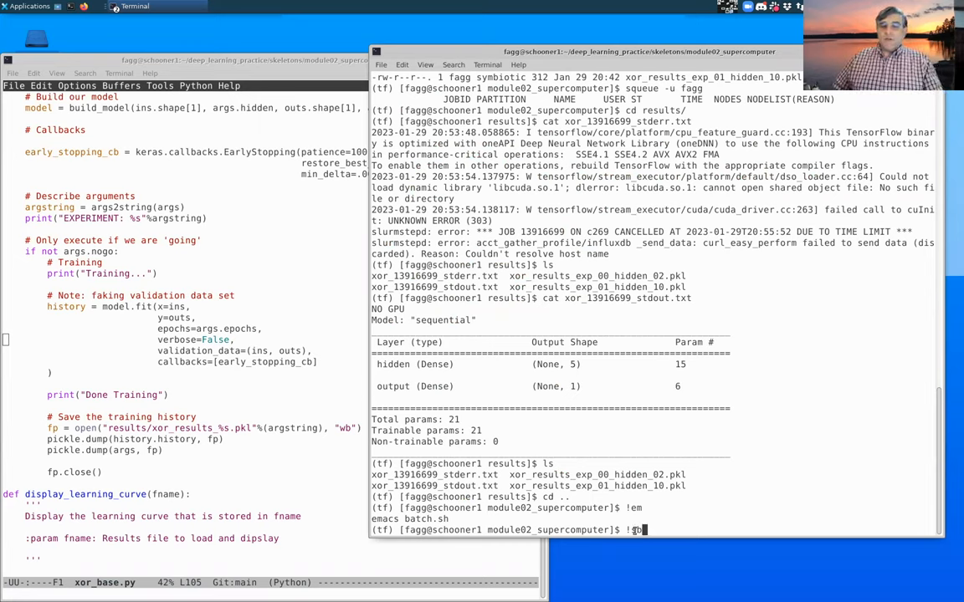
{"action": "type", "text": "sb"}
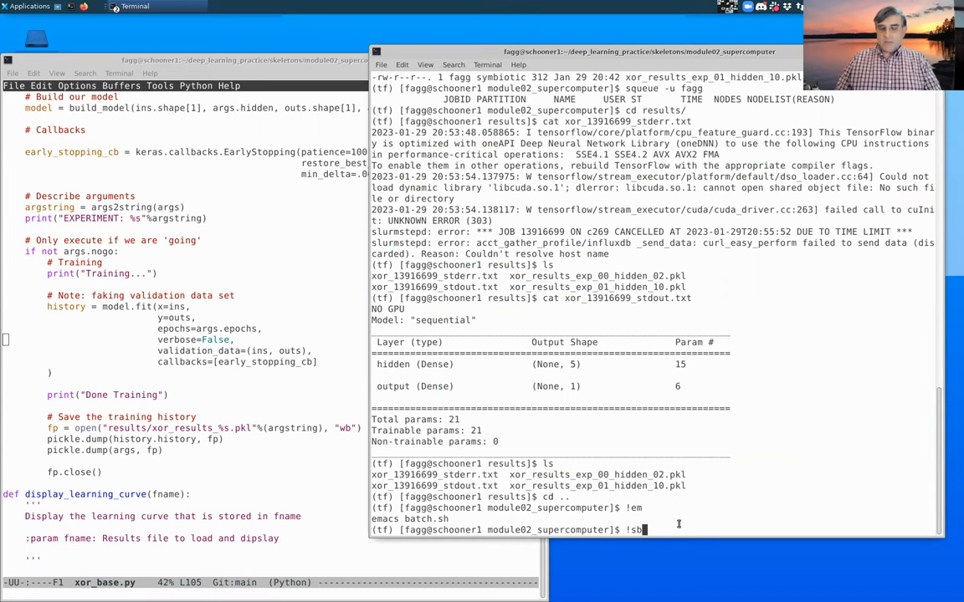
{"action": "key", "text": "Return"}
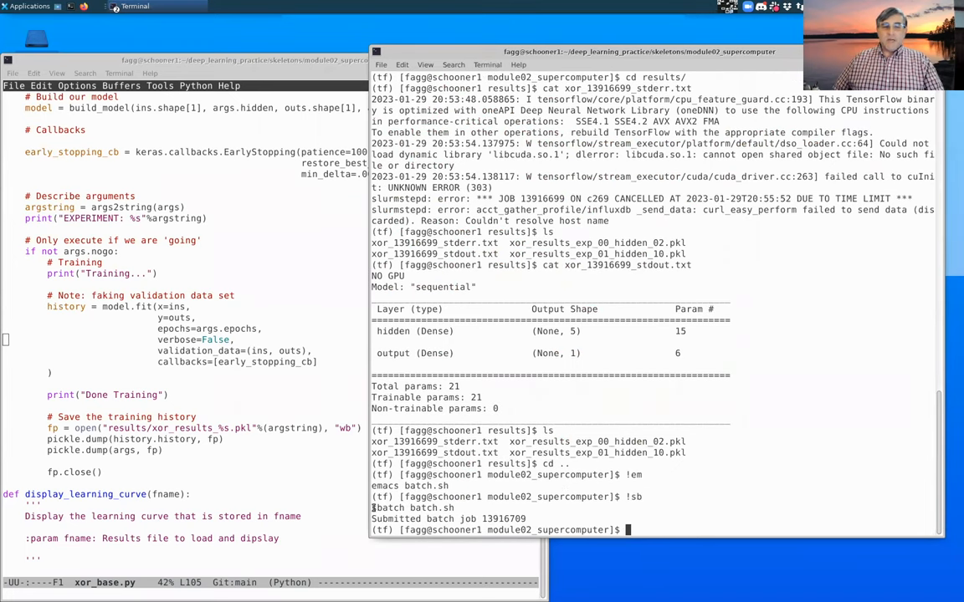
{"action": "double_click", "coordinate": [503, 518]}
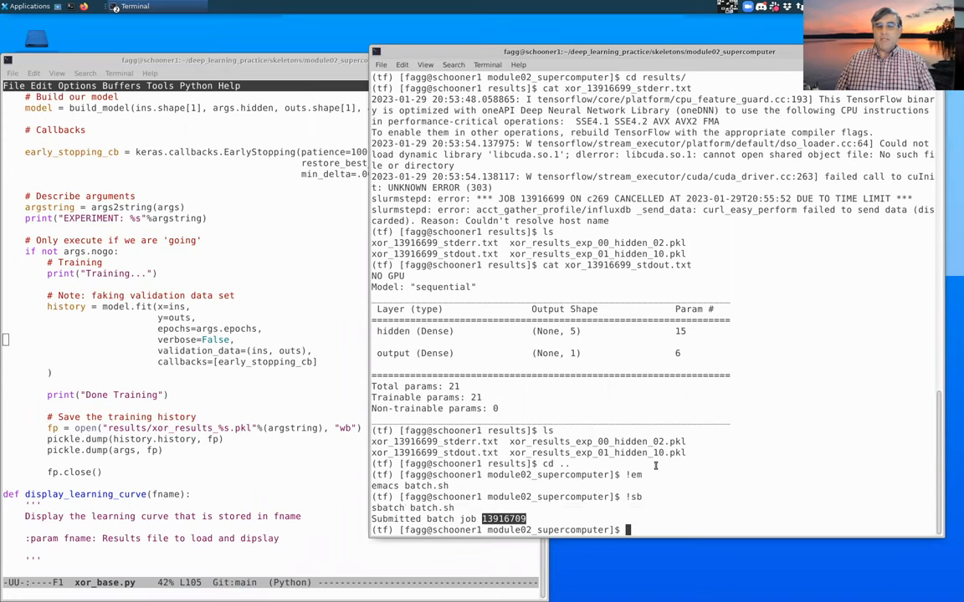
{"action": "type", "text": "!sq"}
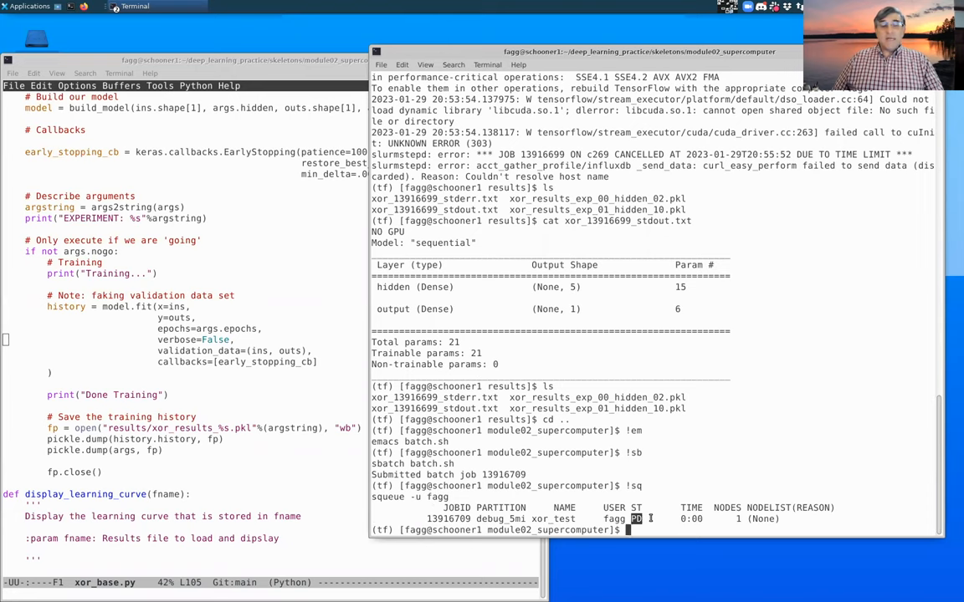
Rerun squeue -u fagg until job 13916709 on node c269 leaves the queue.
{"action": "type", "text": "squeue -u fagg"}
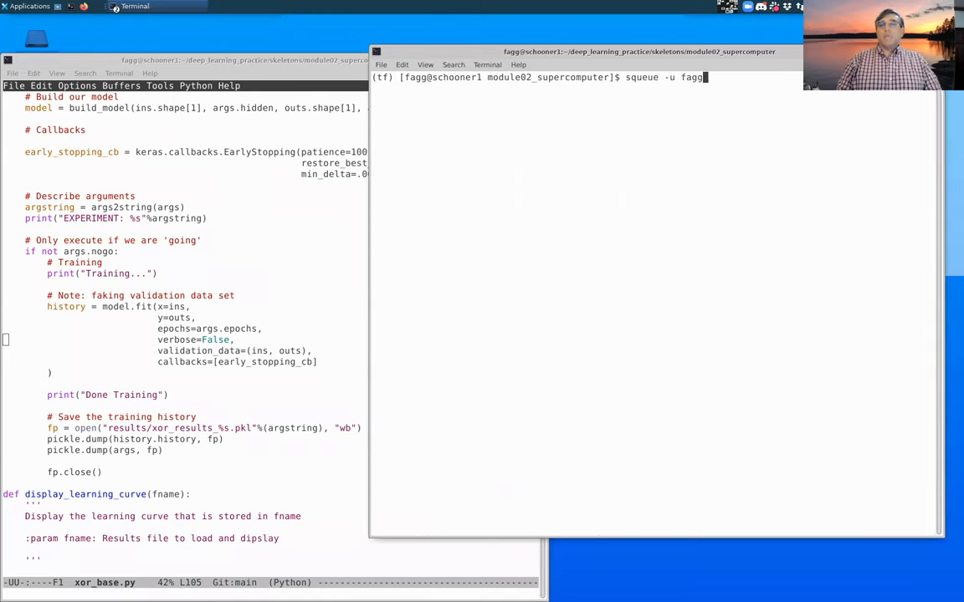
{"action": "key", "text": "Return"}
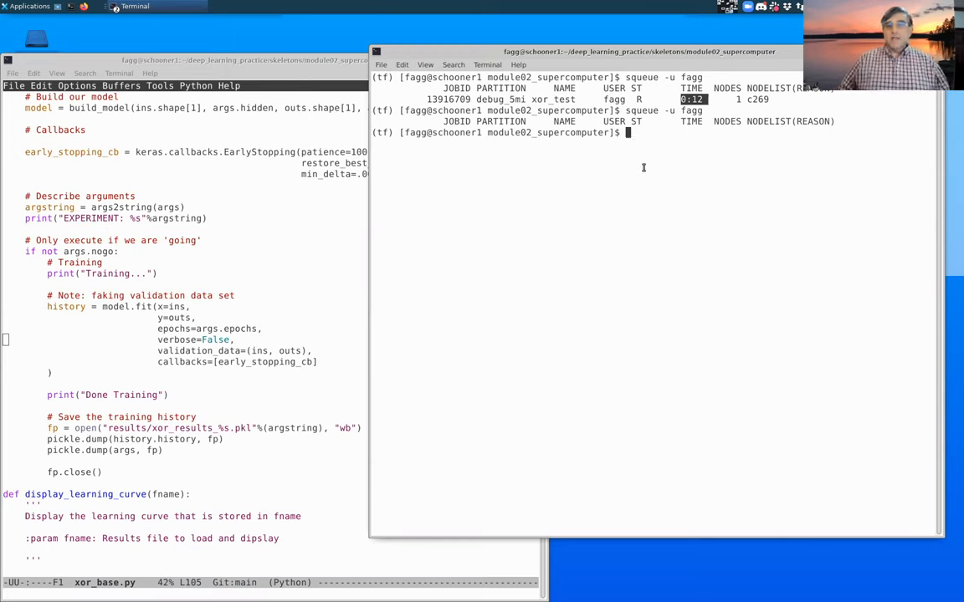
List results/, showing job 13916709's stdout, stderr and the exp_03_hidden_05 pickle.
{"action": "type", "text": "cd"}
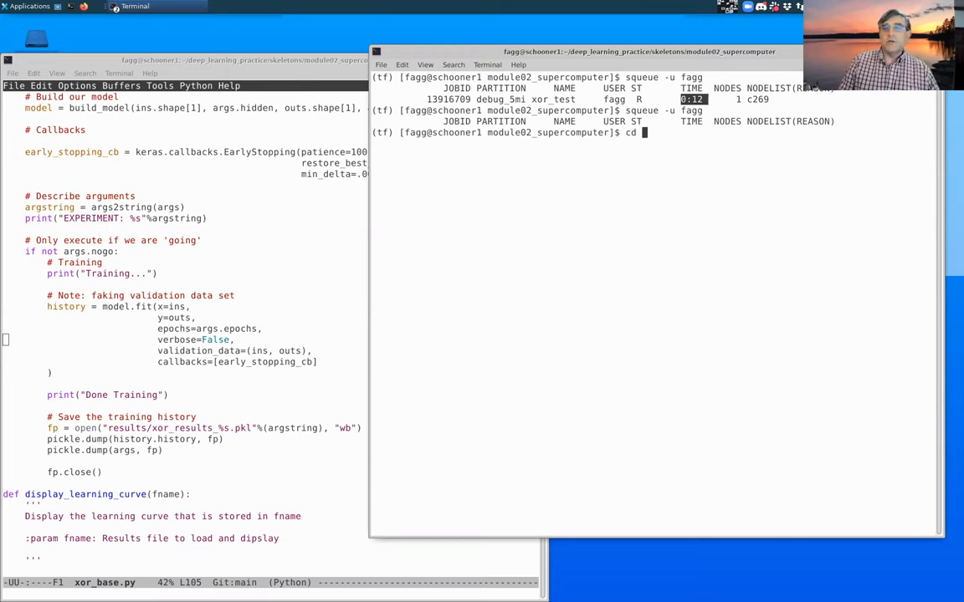
{"action": "type", "text": "ls"}
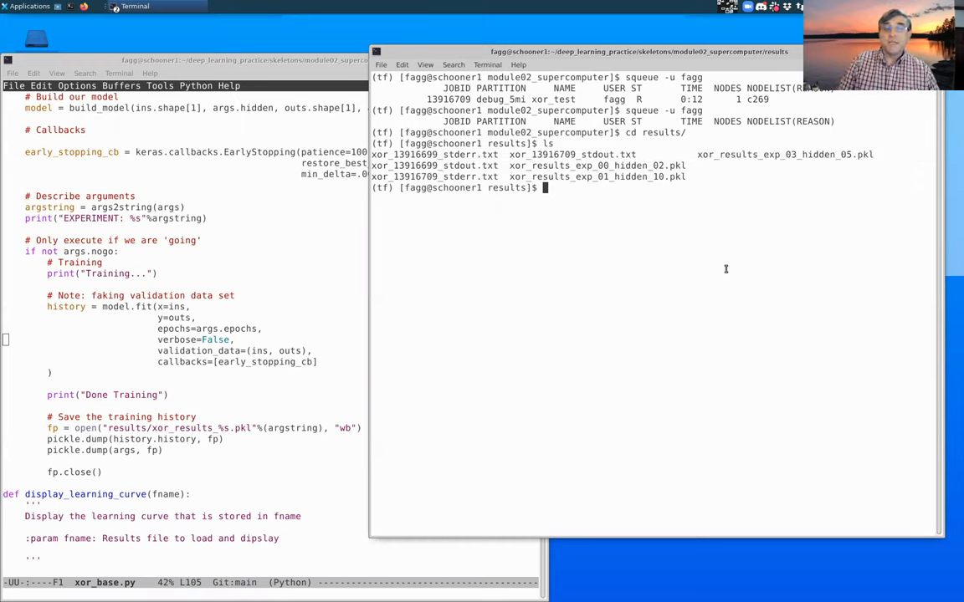
{"action": "type", "text": "more"}
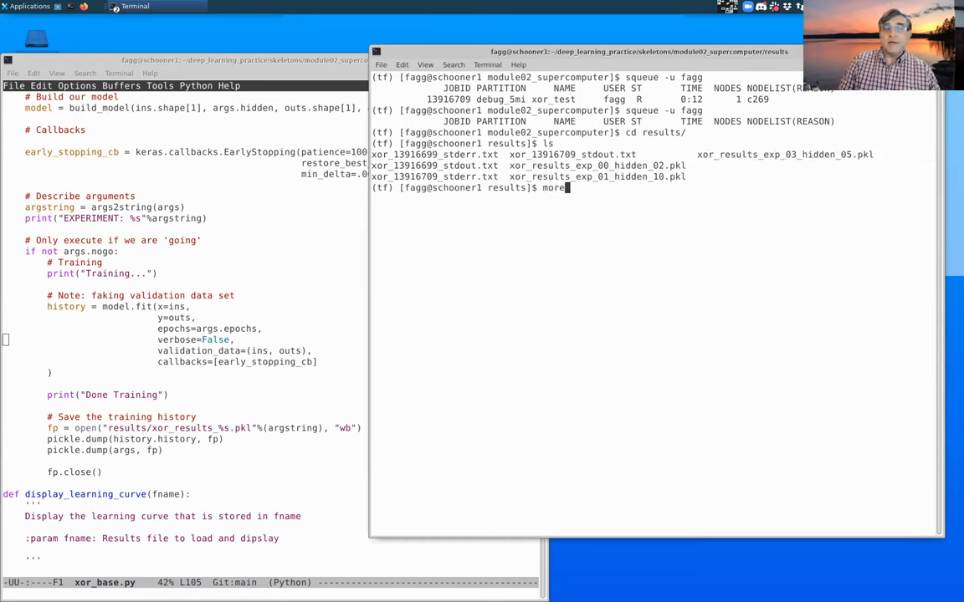
{"action": "type", "text": "xor_"}
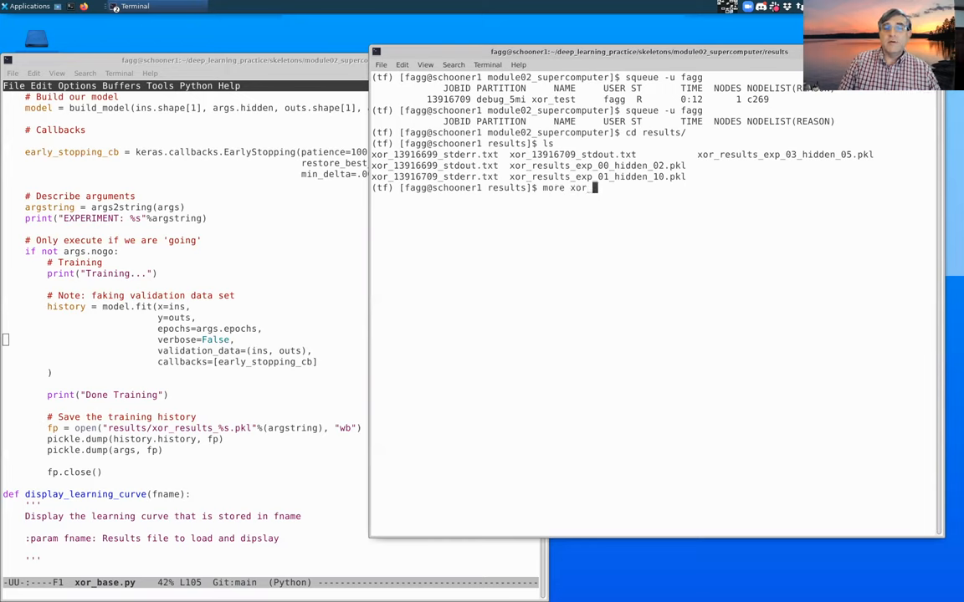
Show xor_13916709_stderr.txt and xor_13916709_stdout.txt, ending with 'Done Training'.
{"action": "type", "text": "13916709_stderr.txt"}
{"action": "type", "text": "more xor_13916709_stdout.txt"}
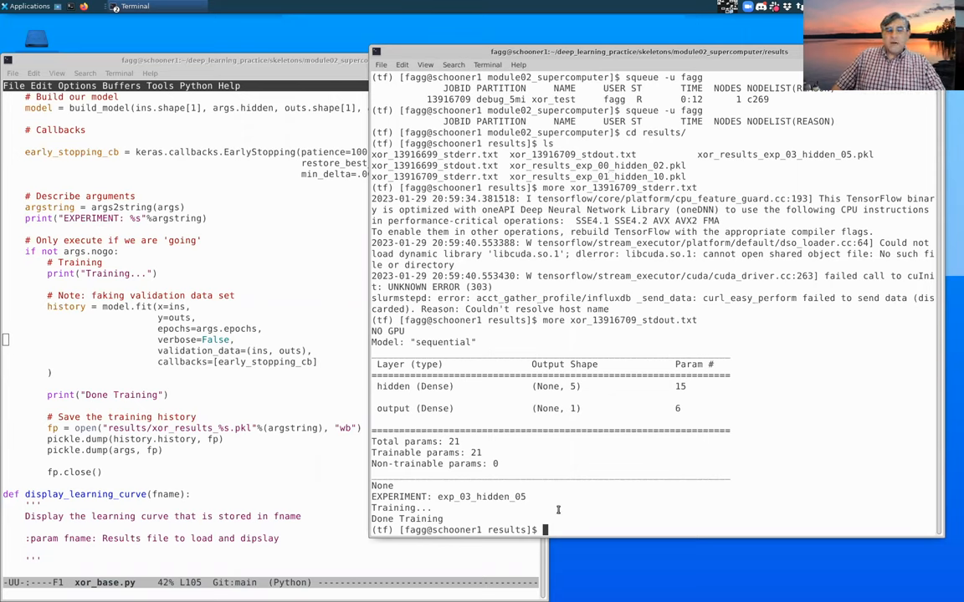
{"action": "mouse_move", "coordinate": [619, 513]}
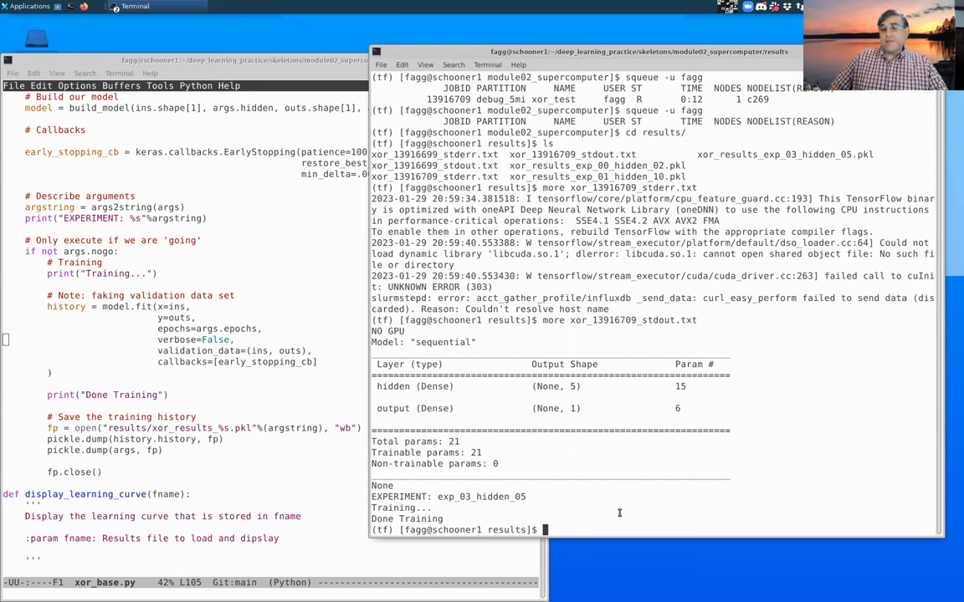
{"action": "mouse_move", "coordinate": [599, 389]}
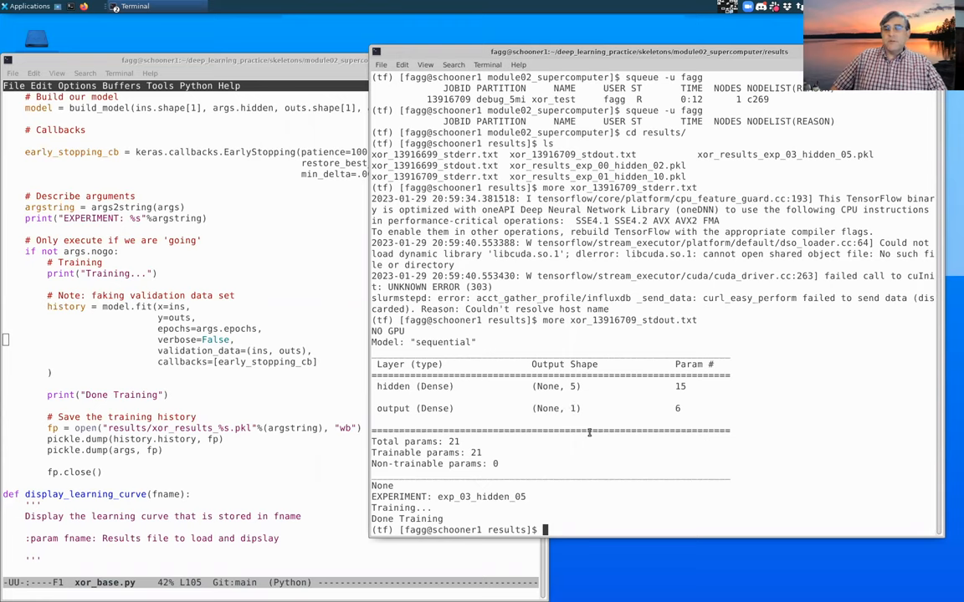
{"action": "mouse_move", "coordinate": [633, 353]}
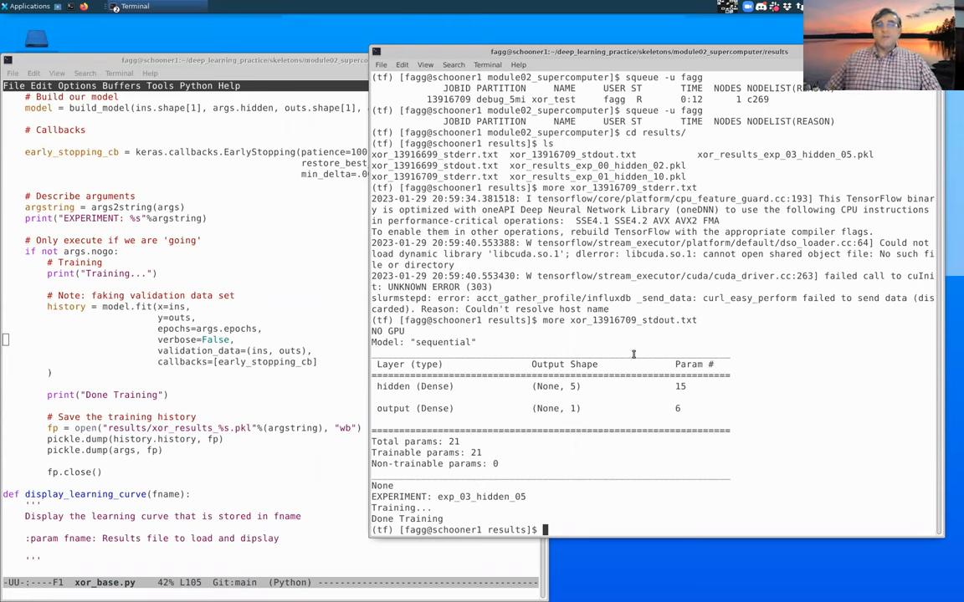
{"action": "mouse_move", "coordinate": [629, 382]}
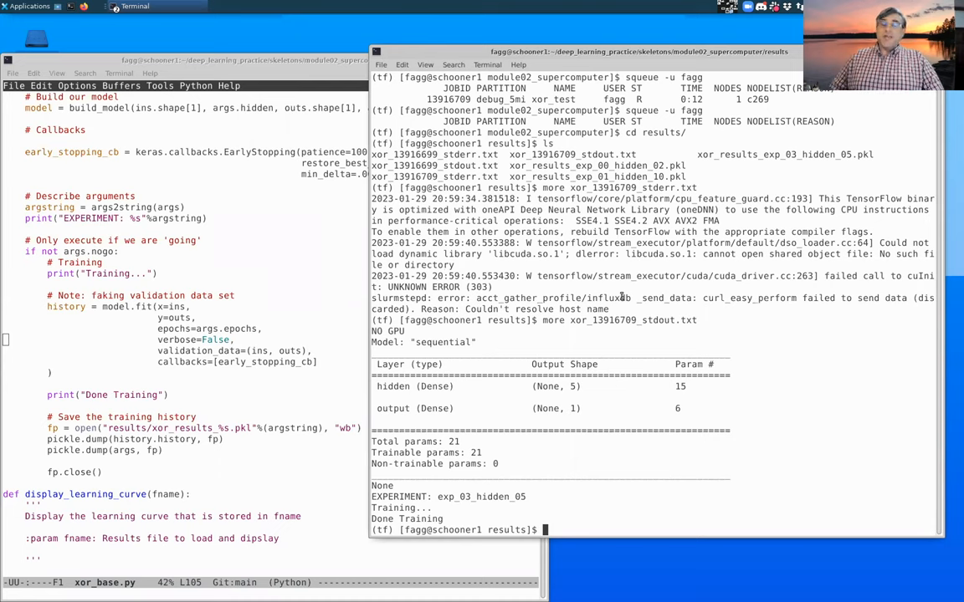
{"action": "mouse_move", "coordinate": [543, 206]}
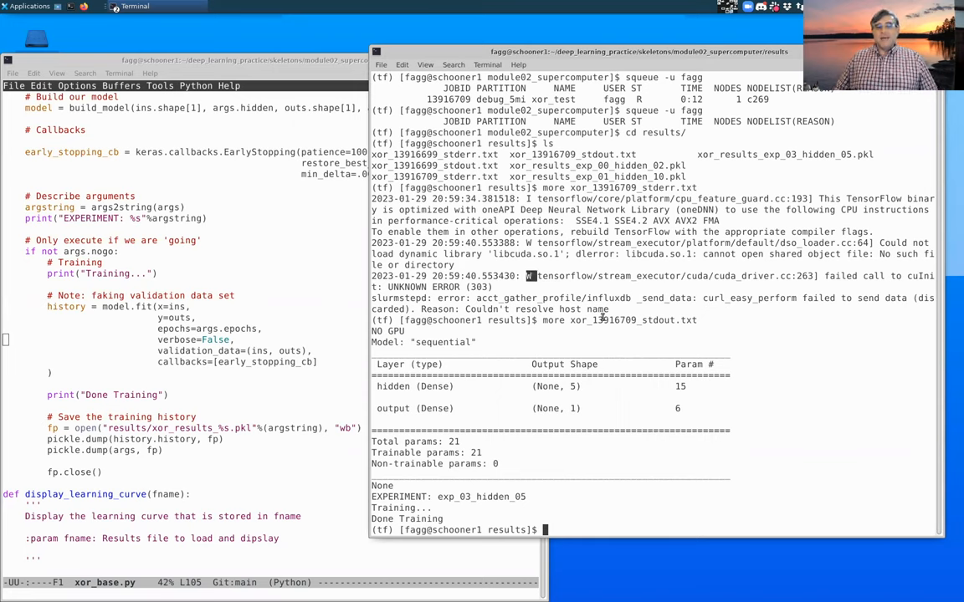
{"action": "mouse_move", "coordinate": [599, 325]}
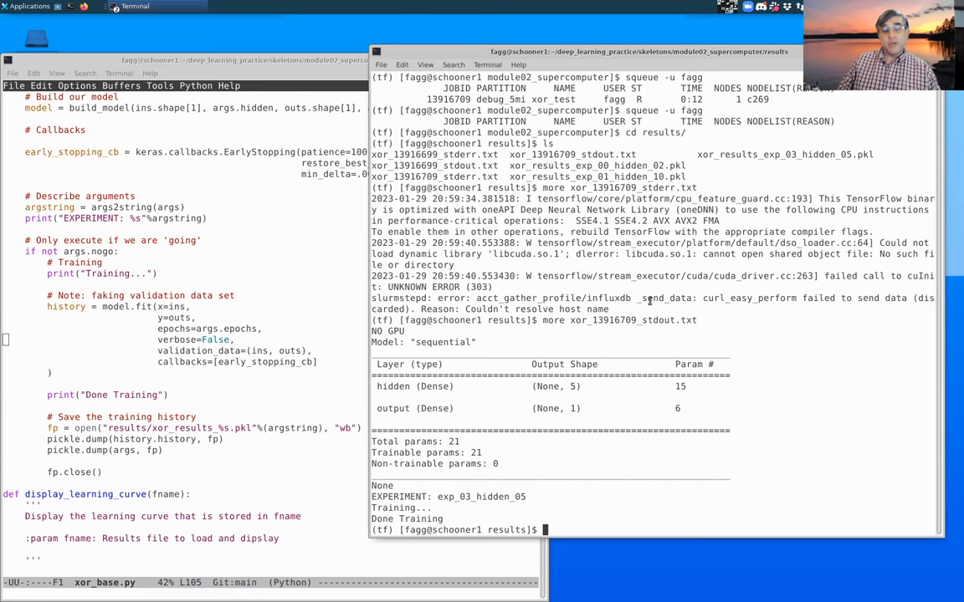
Move up a directory and edit batch.sh to run 8000 epochs.
{"action": "type", "text": "ls"}
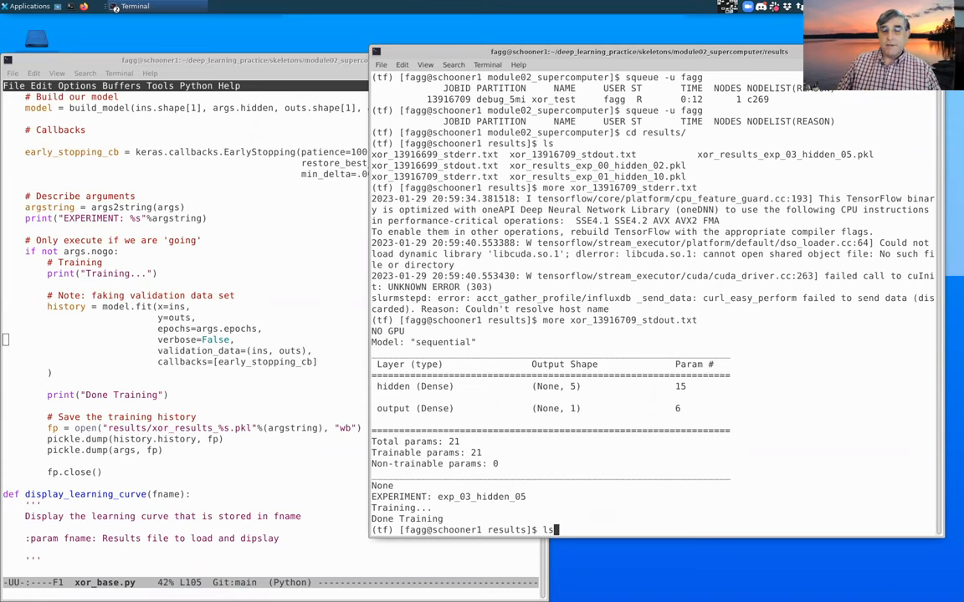
{"action": "type", "text": "cd .."}
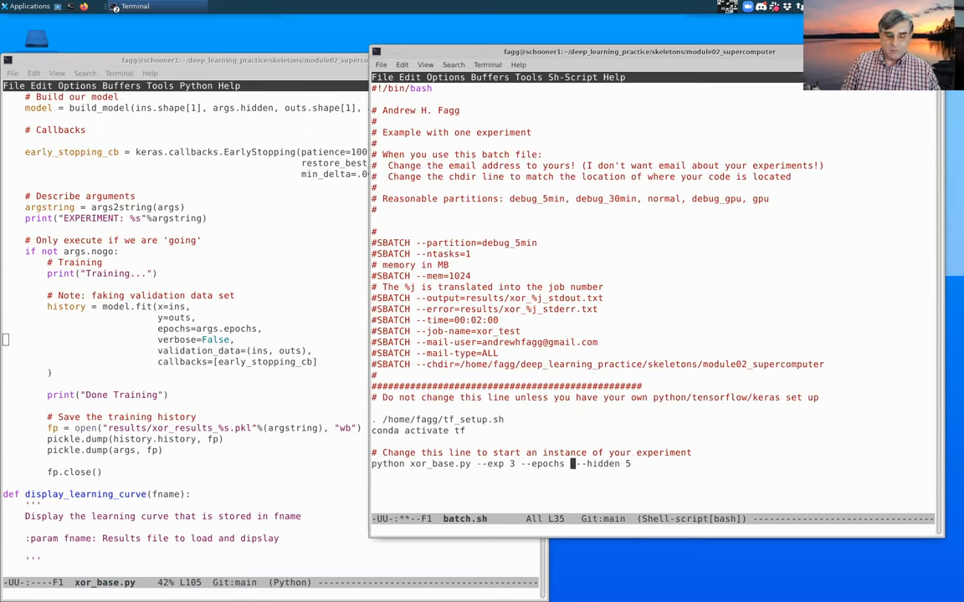
{"action": "type", "text": "8000"}
{"action": "type", "text": "!"}
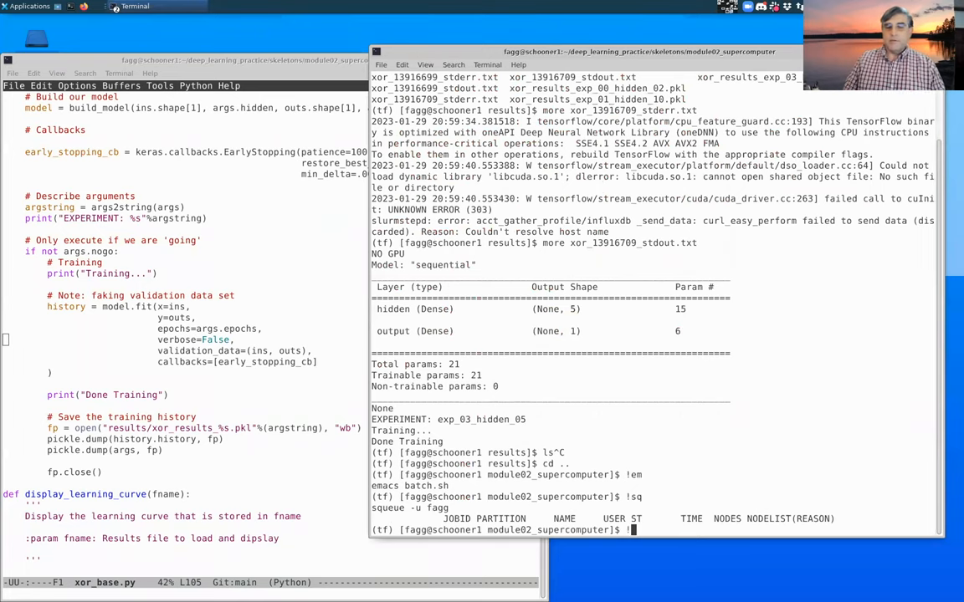
Submit batch.sh with !sb and check squeue -u fagg until job 13916713 shows pending.
{"action": "type", "text": "sb"}
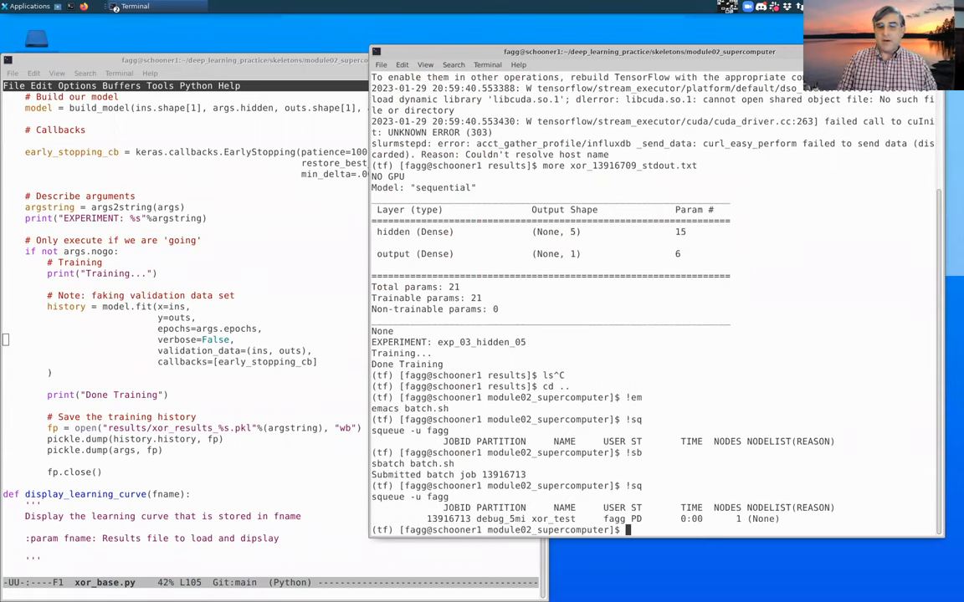
{"action": "type", "text": "squeue -u fagg"}
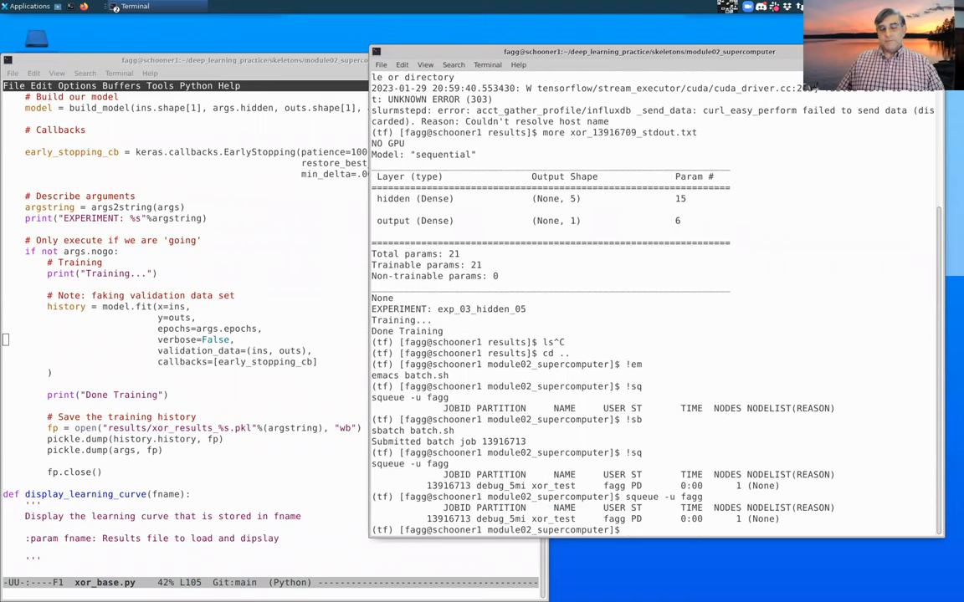
{"action": "key", "text": "Return"}
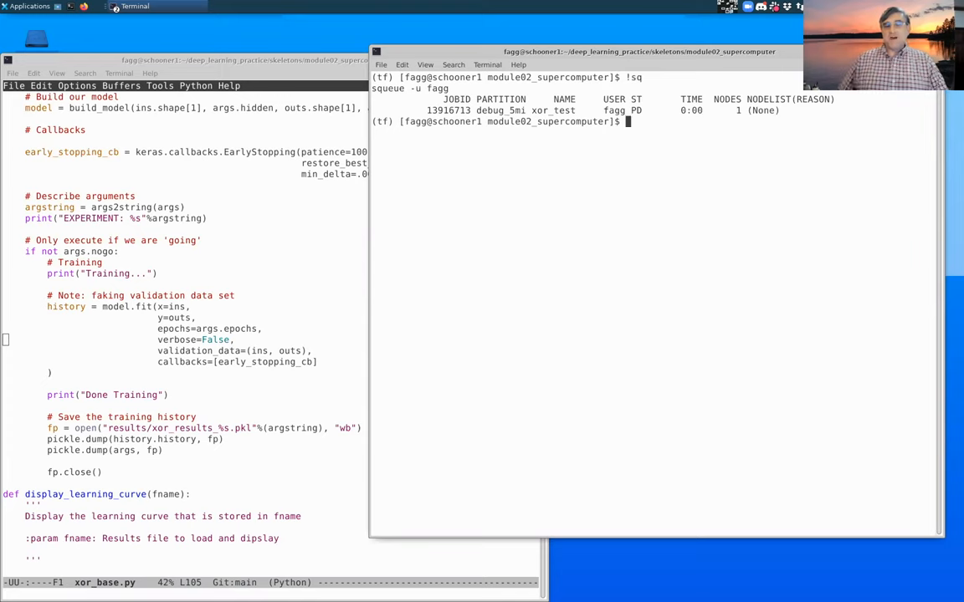
{"action": "mouse_move", "coordinate": [603, 262]}
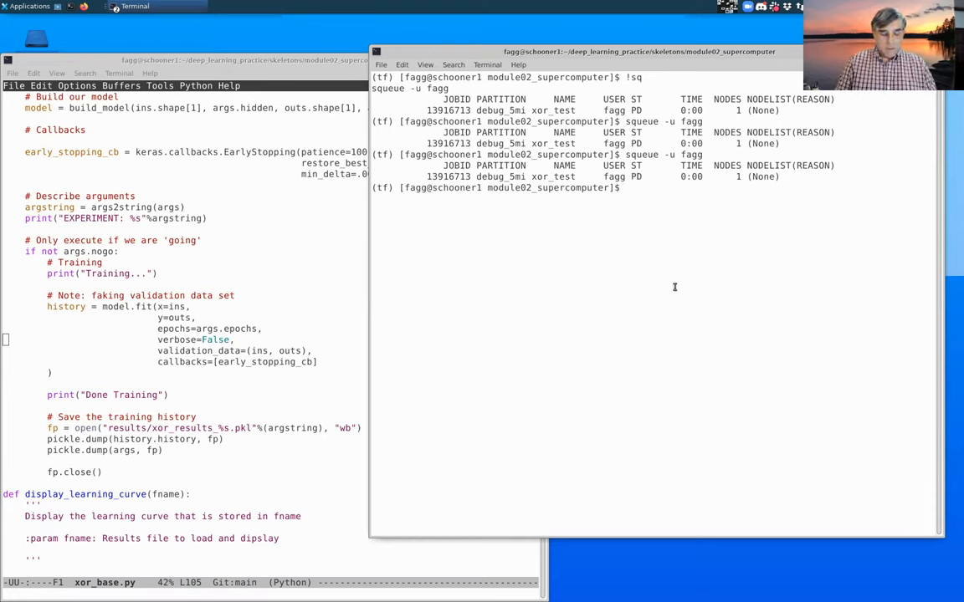
Cancel job 13916713 with scancel 13916713.
{"action": "type", "text": "sca"}
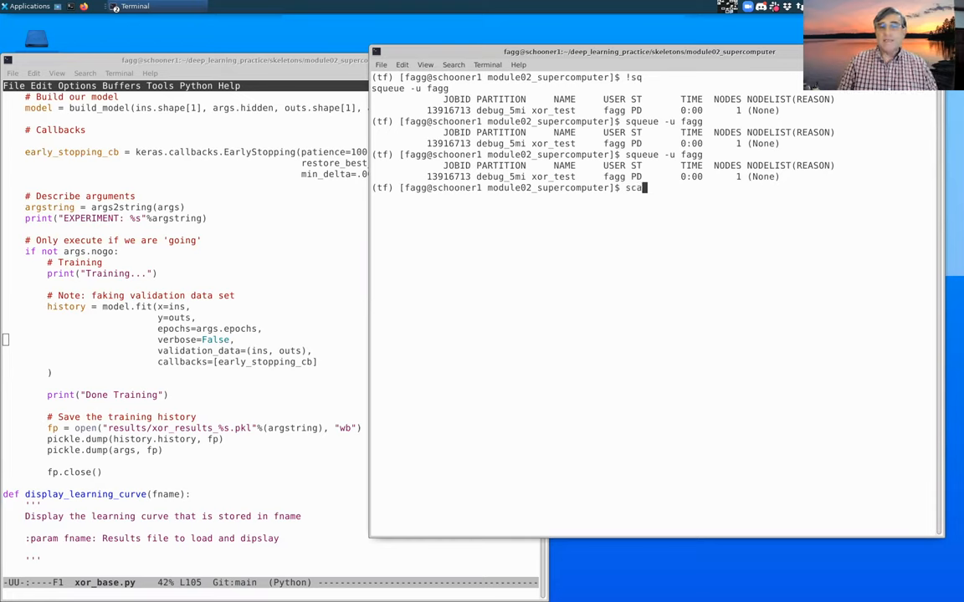
{"action": "type", "text": "ncel"}
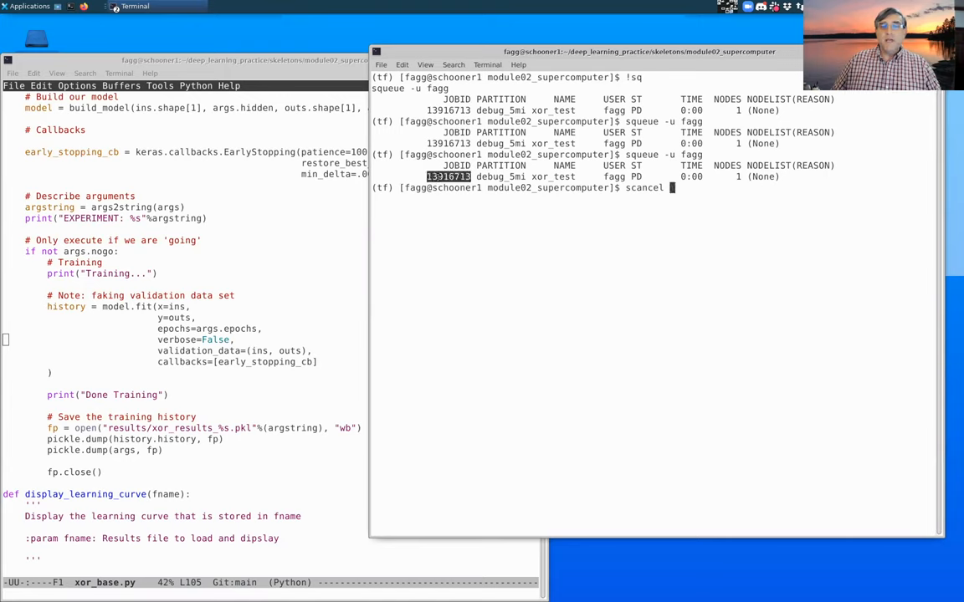
{"action": "type", "text": "13916713"}
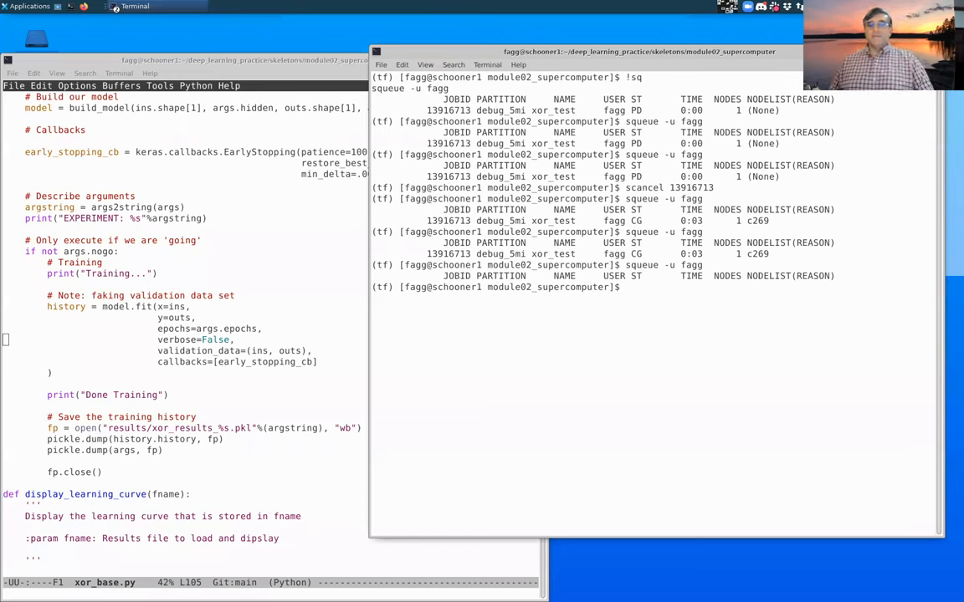
{"action": "key", "text": "Return"}
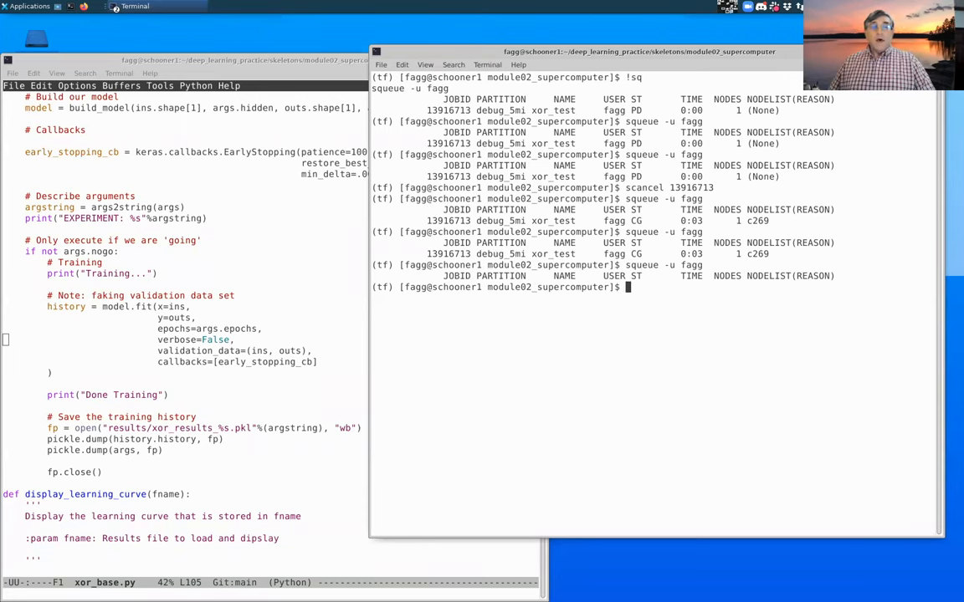